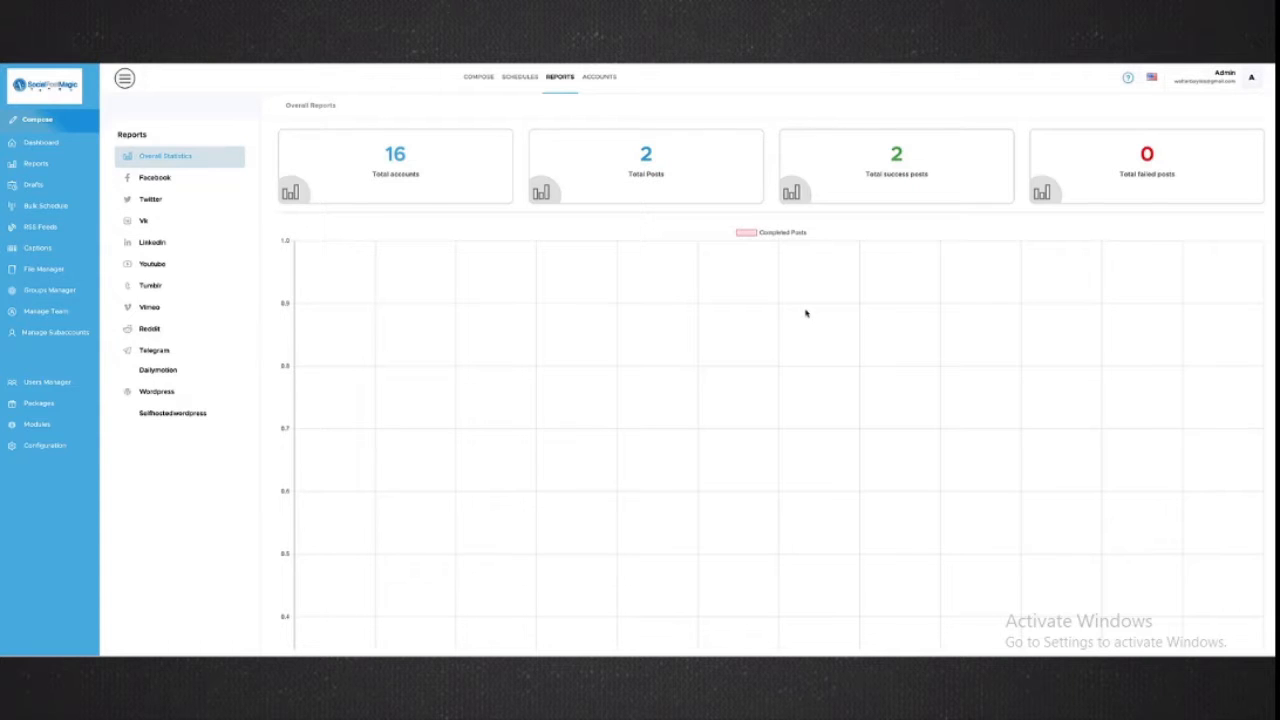
pyautogui.moveTo(638, 172)
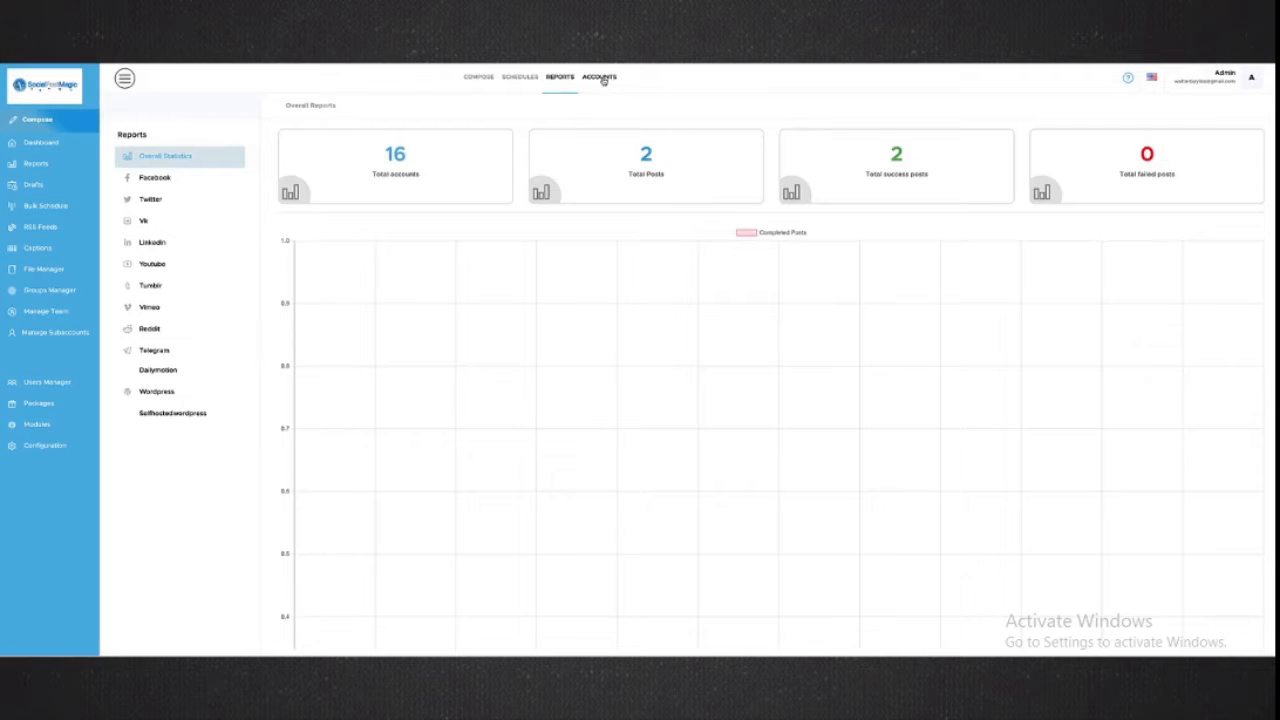
# Show the Accounts page listing the connected social networks, including 13 Facebook accounts
pyautogui.click(600, 76)
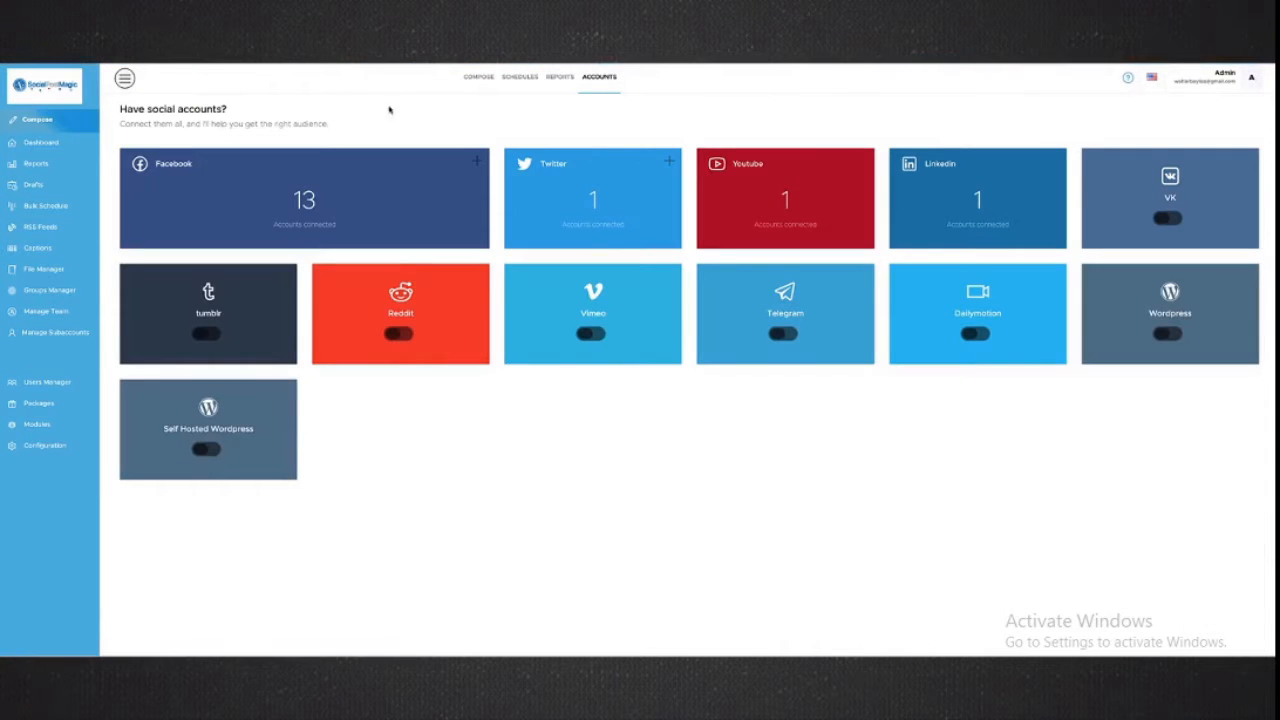
pyautogui.moveTo(284, 214)
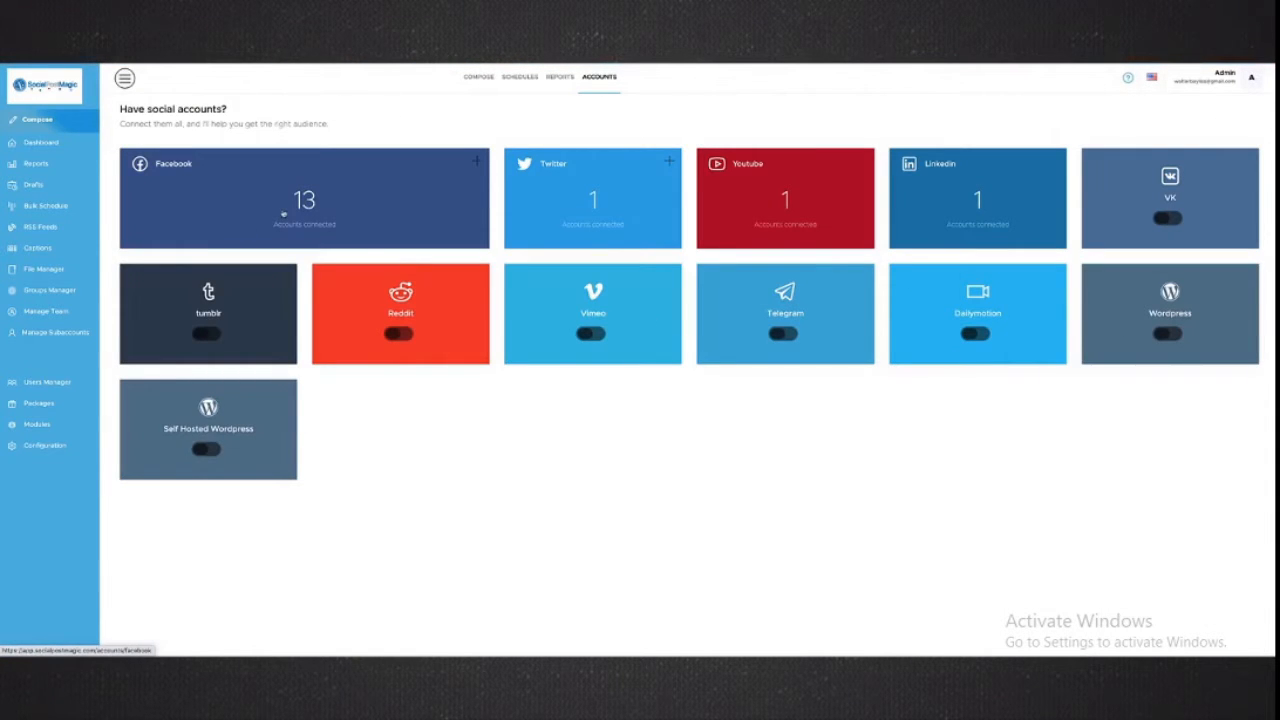
pyautogui.click(304, 198)
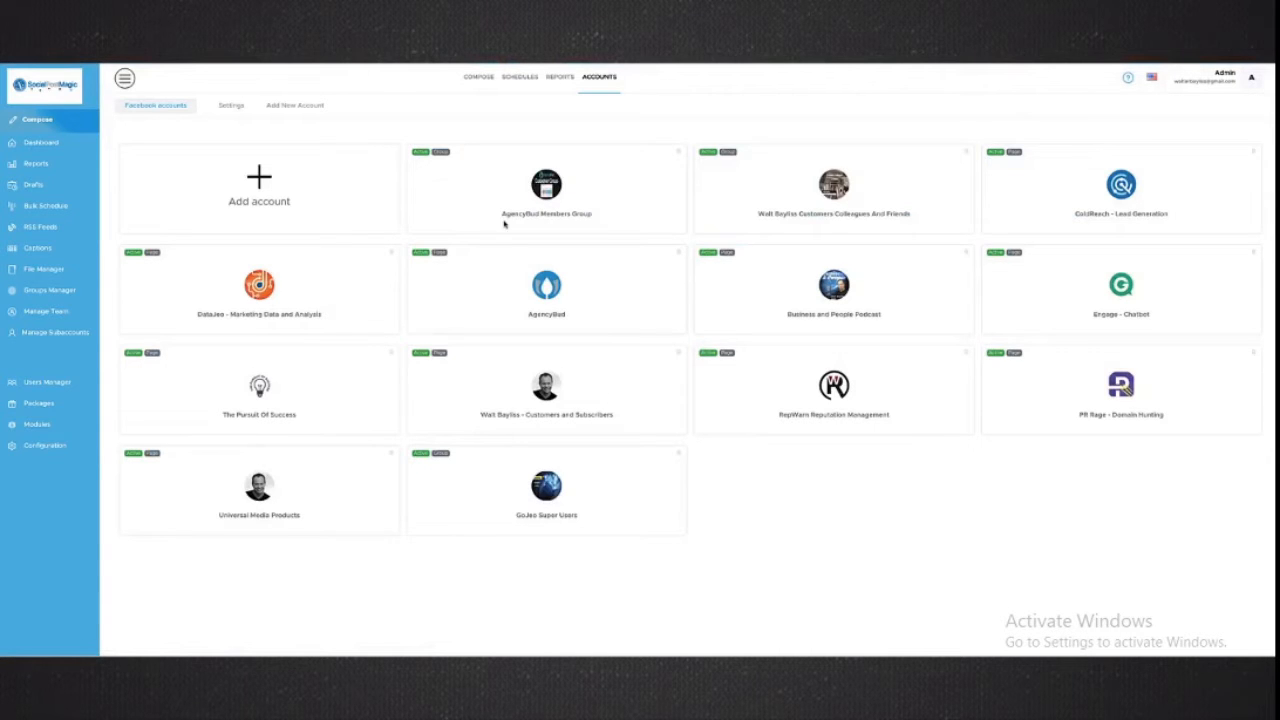
pyautogui.moveTo(770, 382)
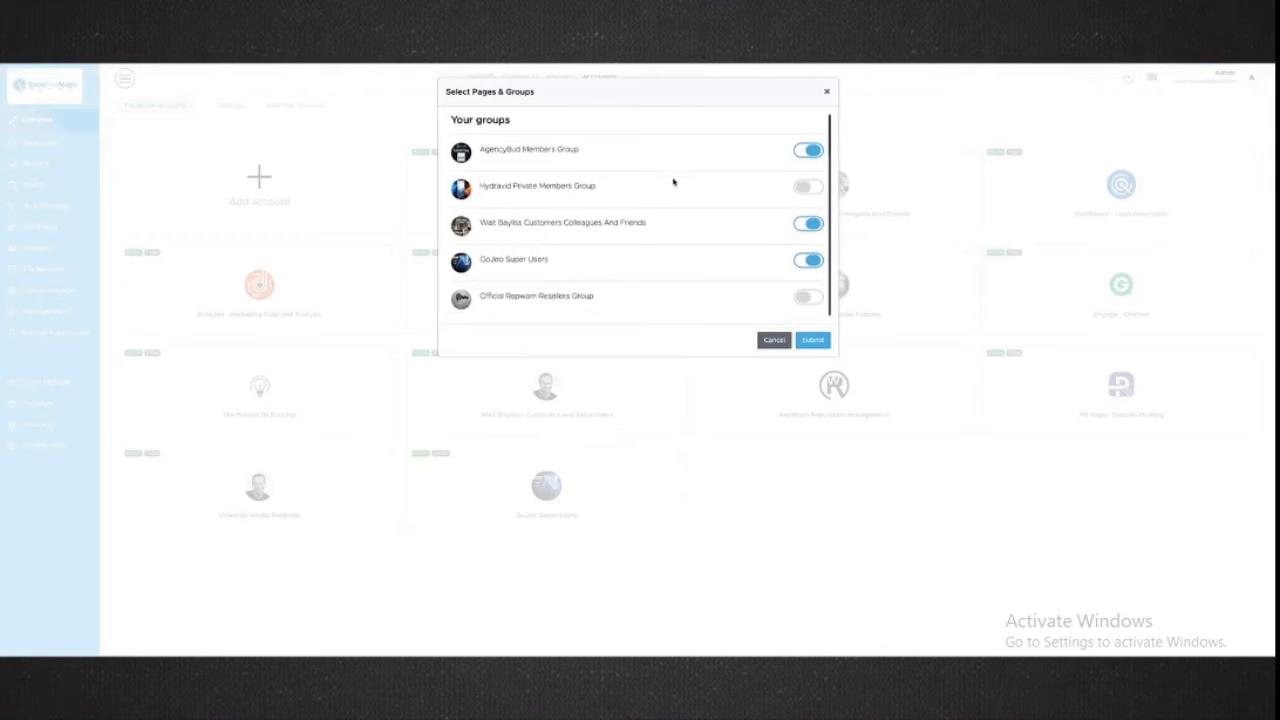
pyautogui.scroll(-3)
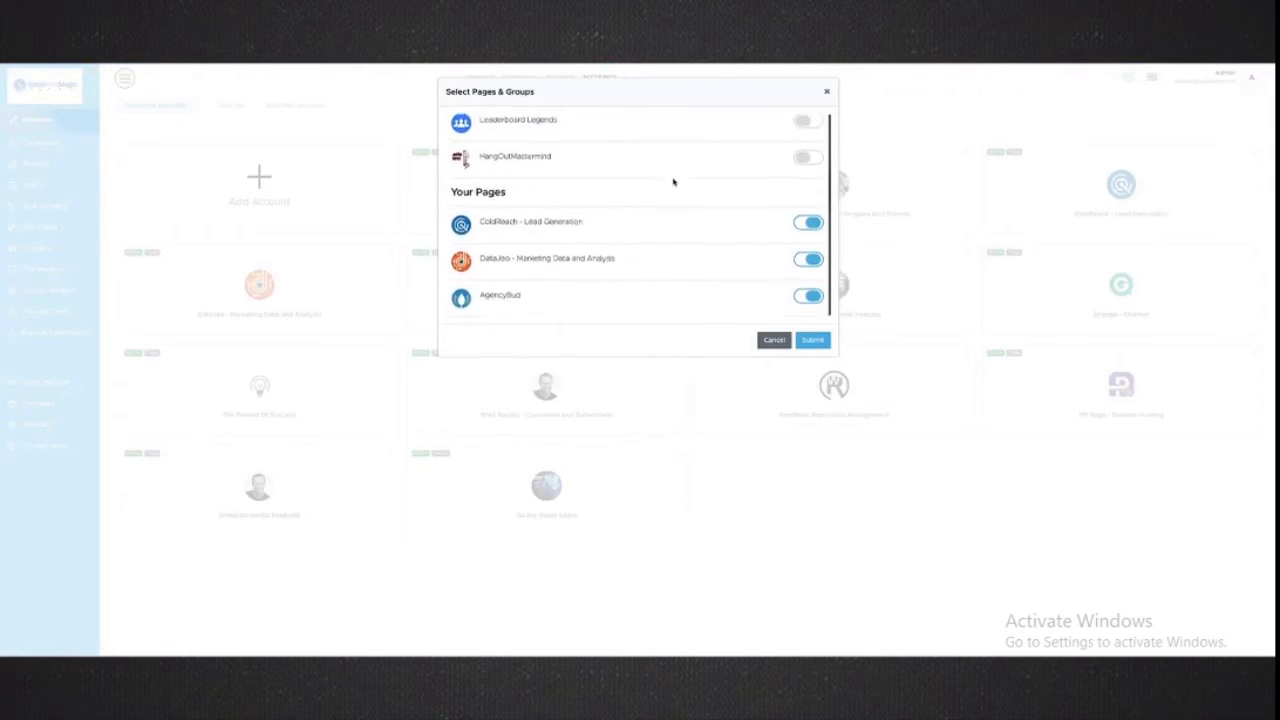
pyautogui.scroll(-3)
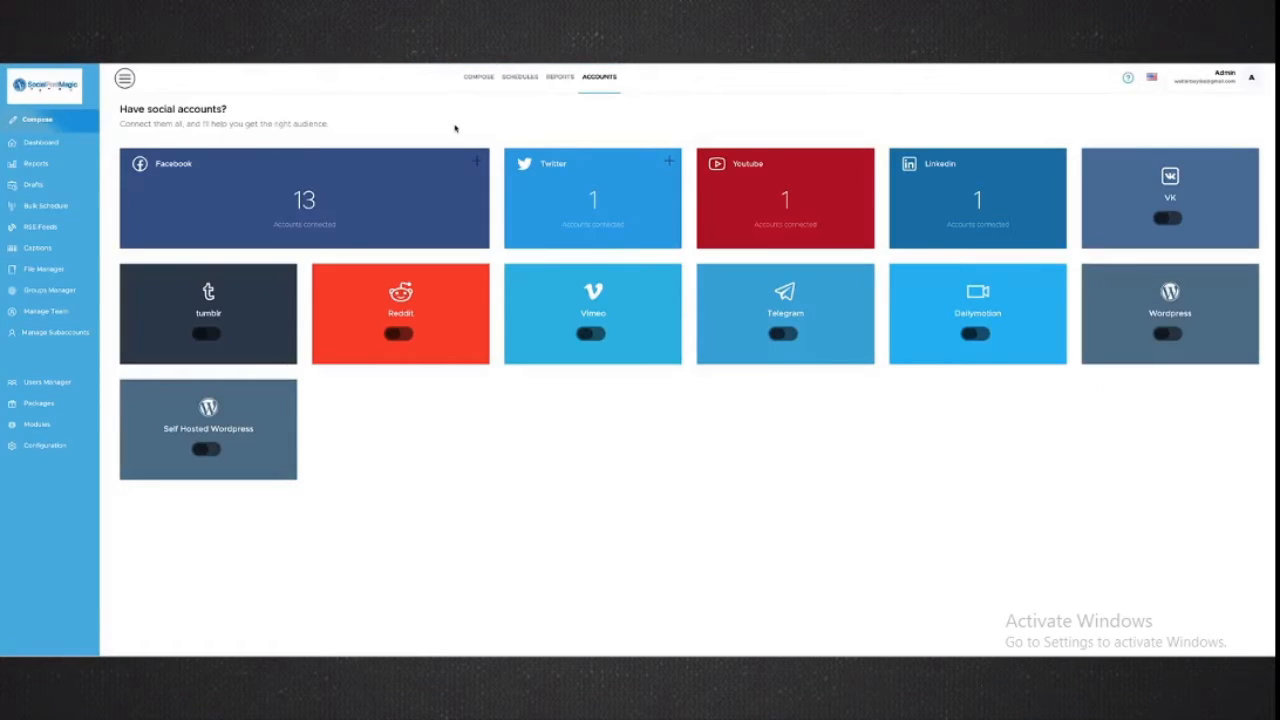
pyautogui.moveTo(920, 192)
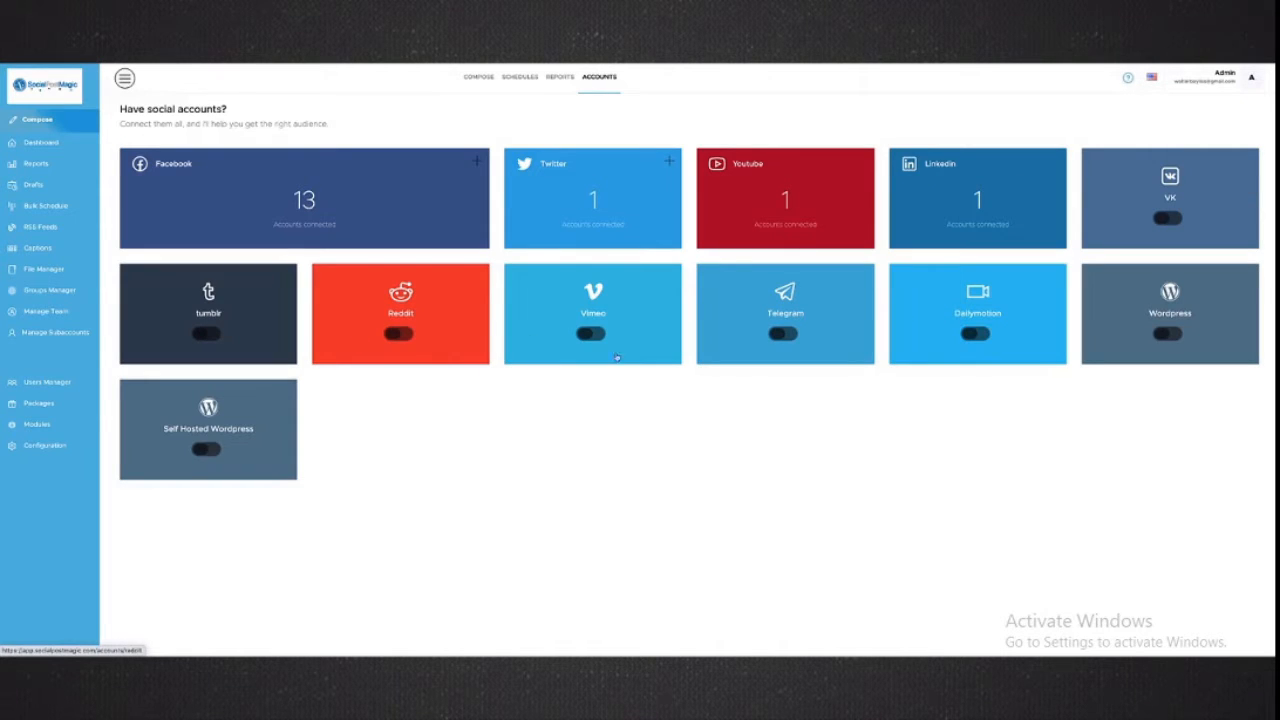
pyautogui.moveTo(490, 376)
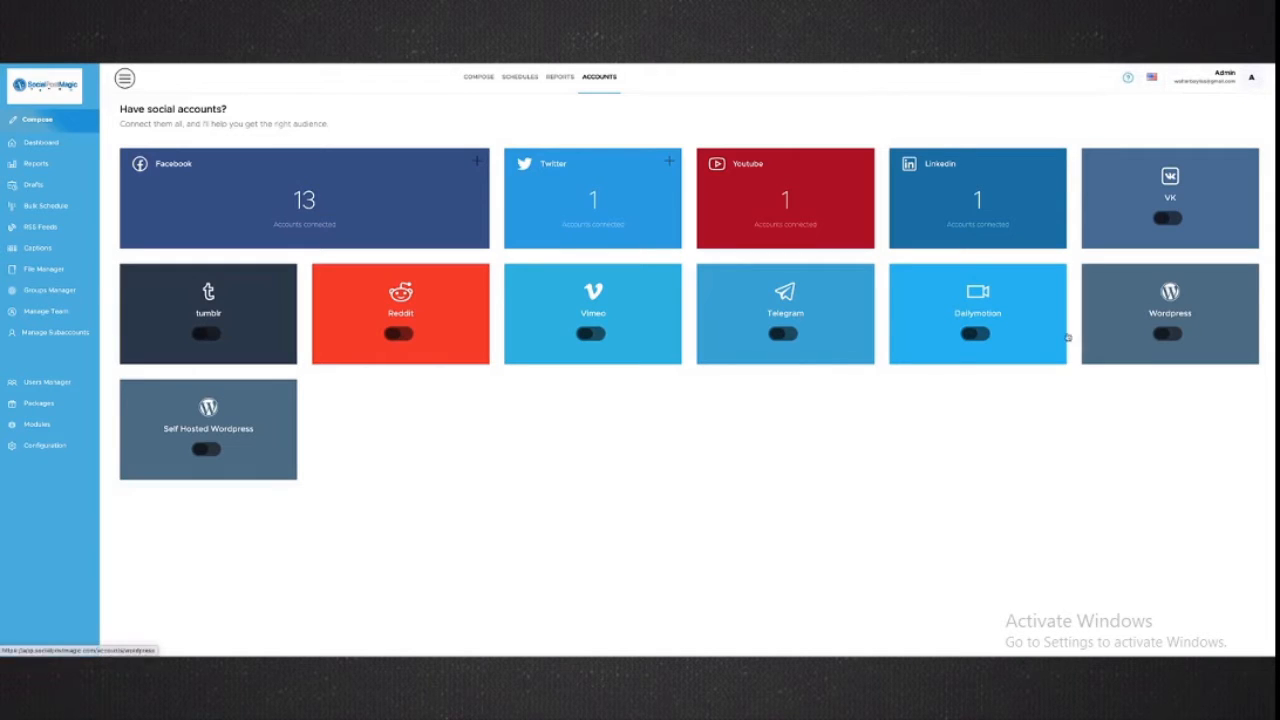
pyautogui.moveTo(1064, 336)
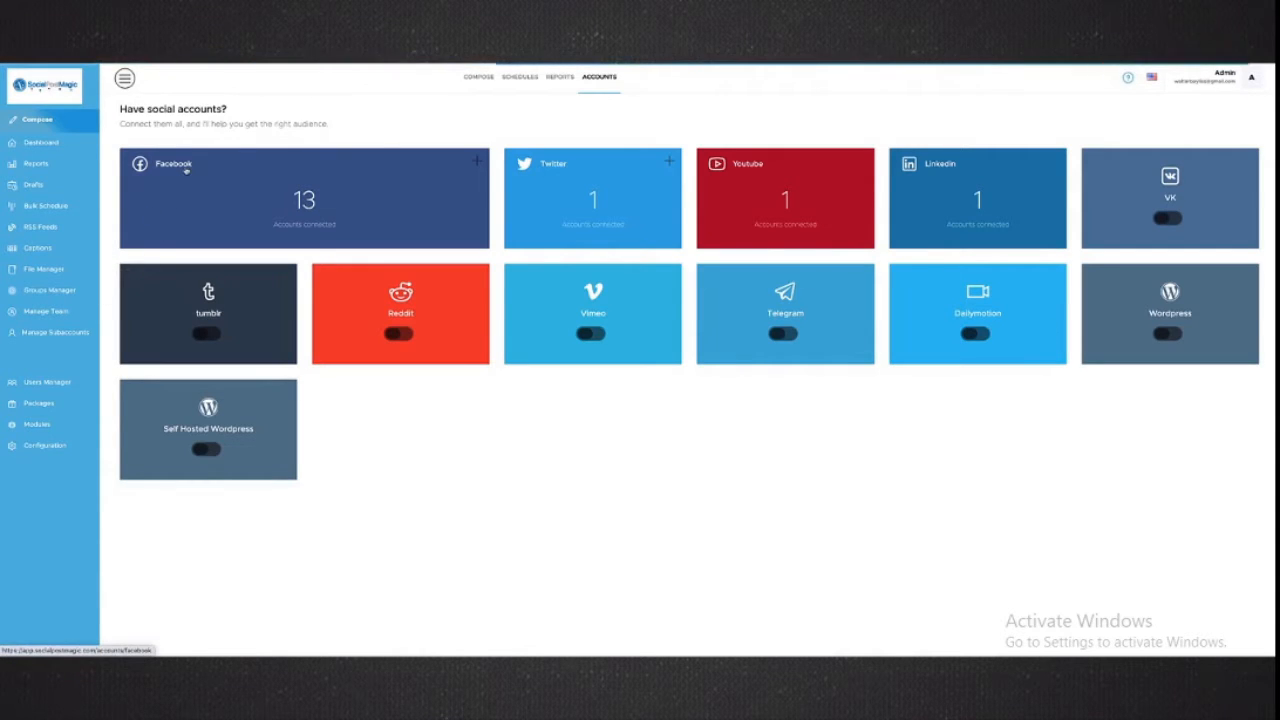
# Show the Groups Manager listing three account groups holding 3, 3 and 6 accounts
pyautogui.click(48, 290)
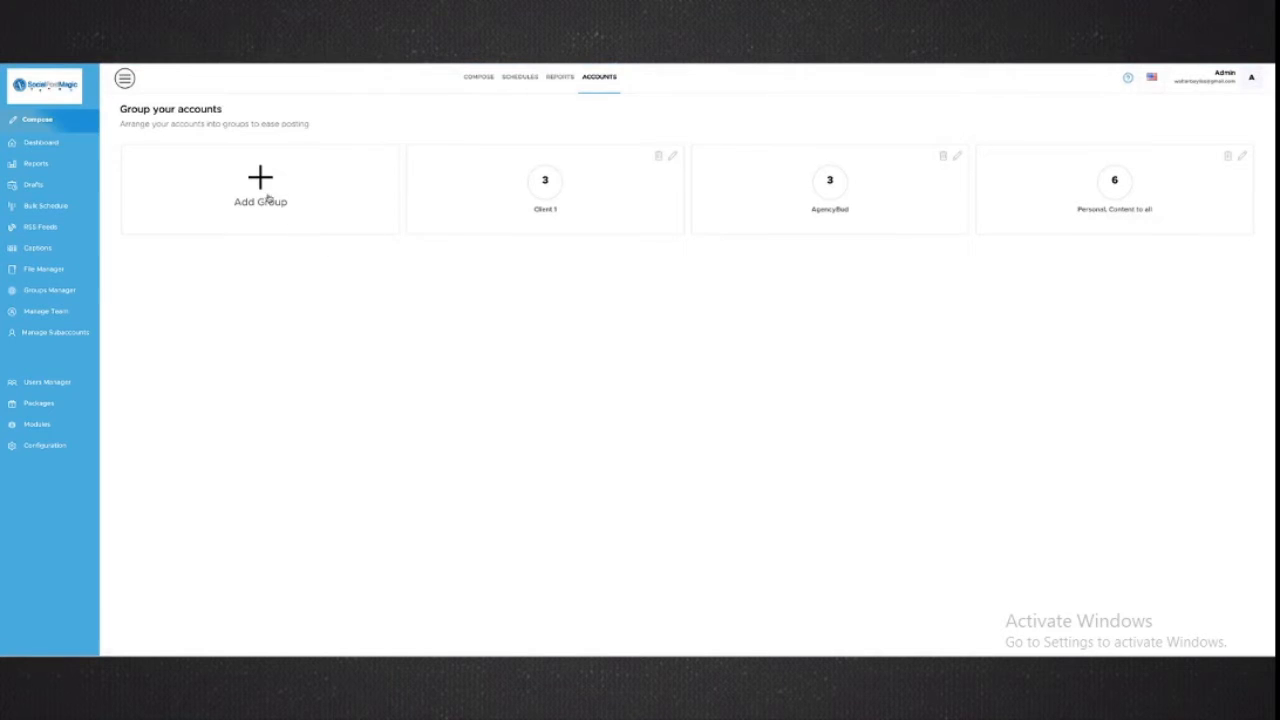
pyautogui.click(260, 184)
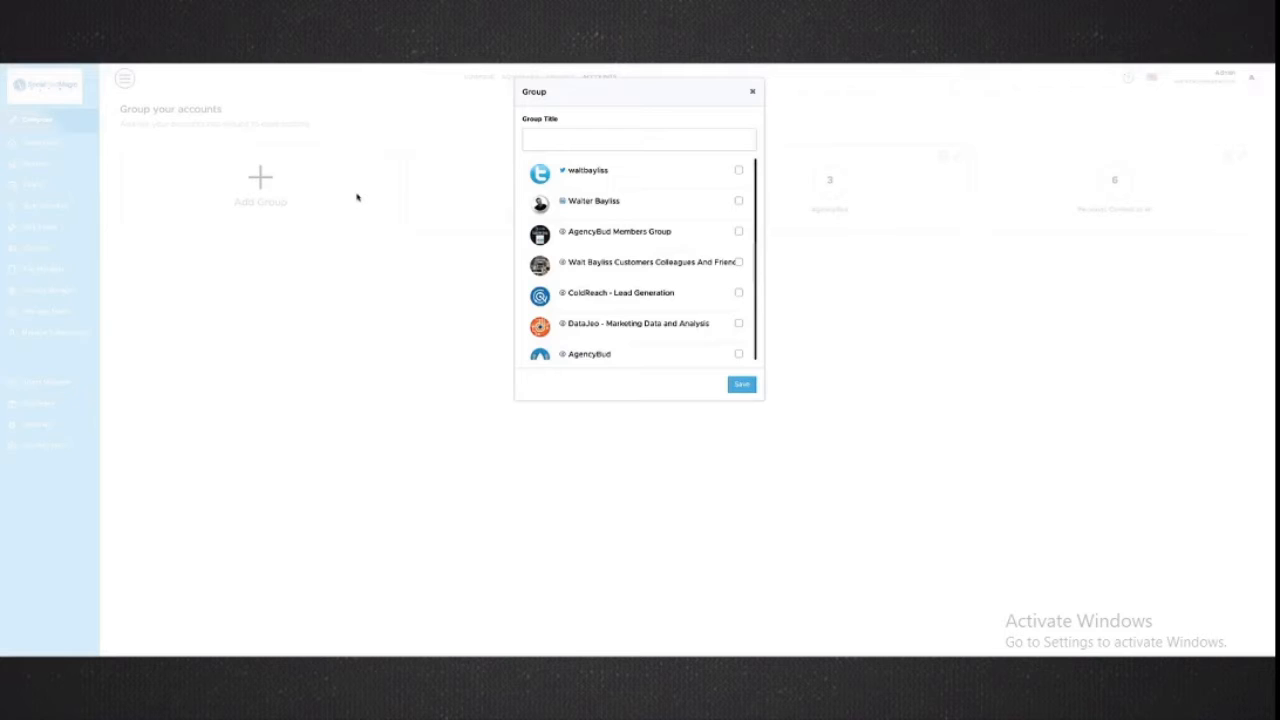
pyautogui.click(640, 138)
pyautogui.write('Fishing')
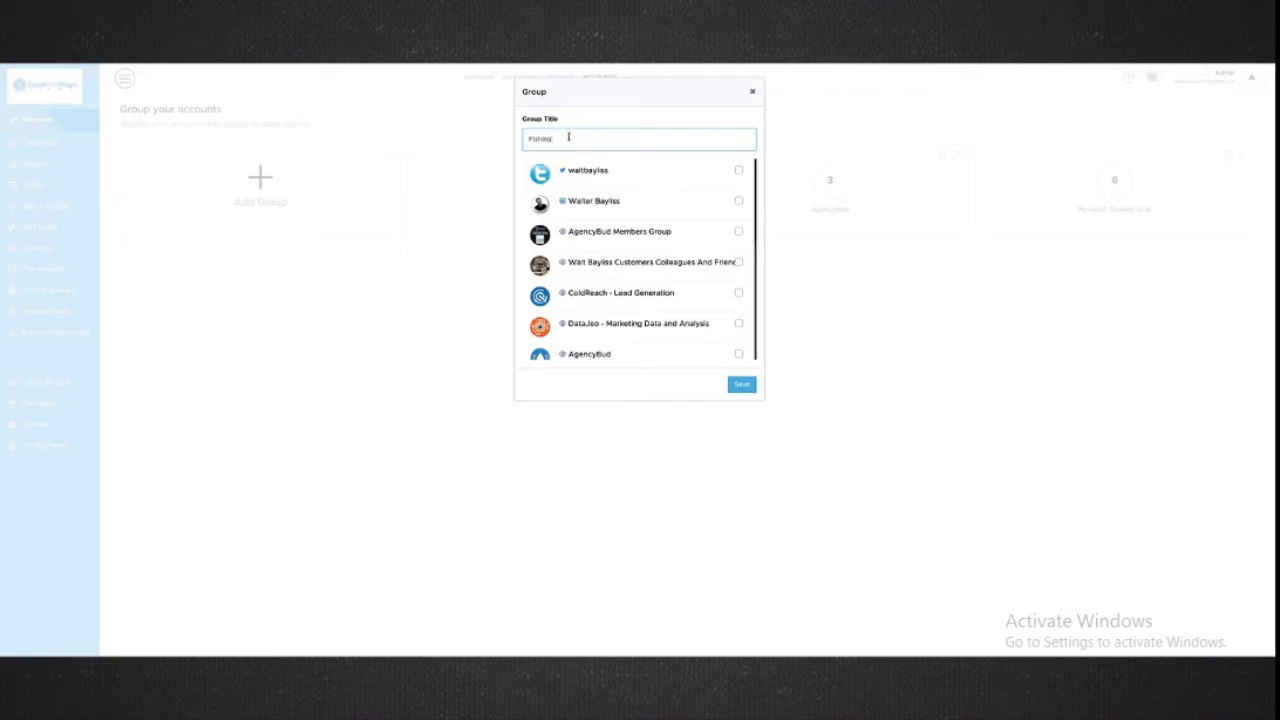
pyautogui.scroll(-3)
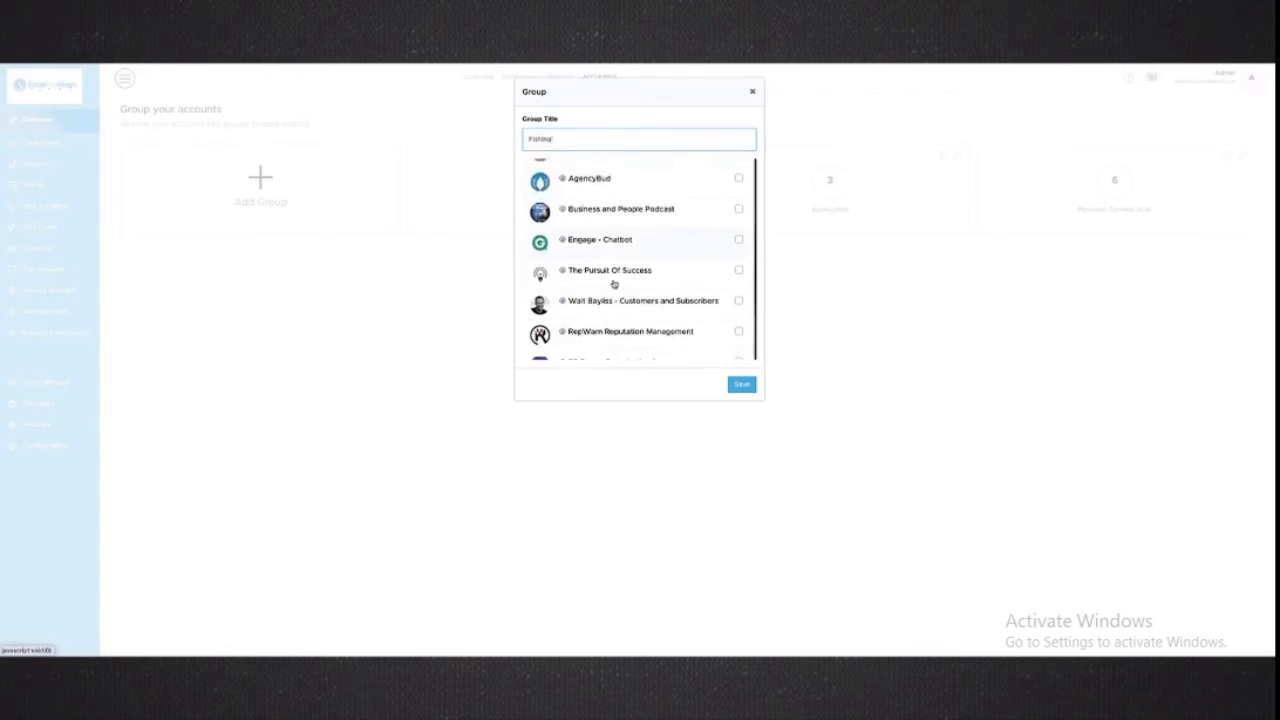
pyautogui.click(752, 92)
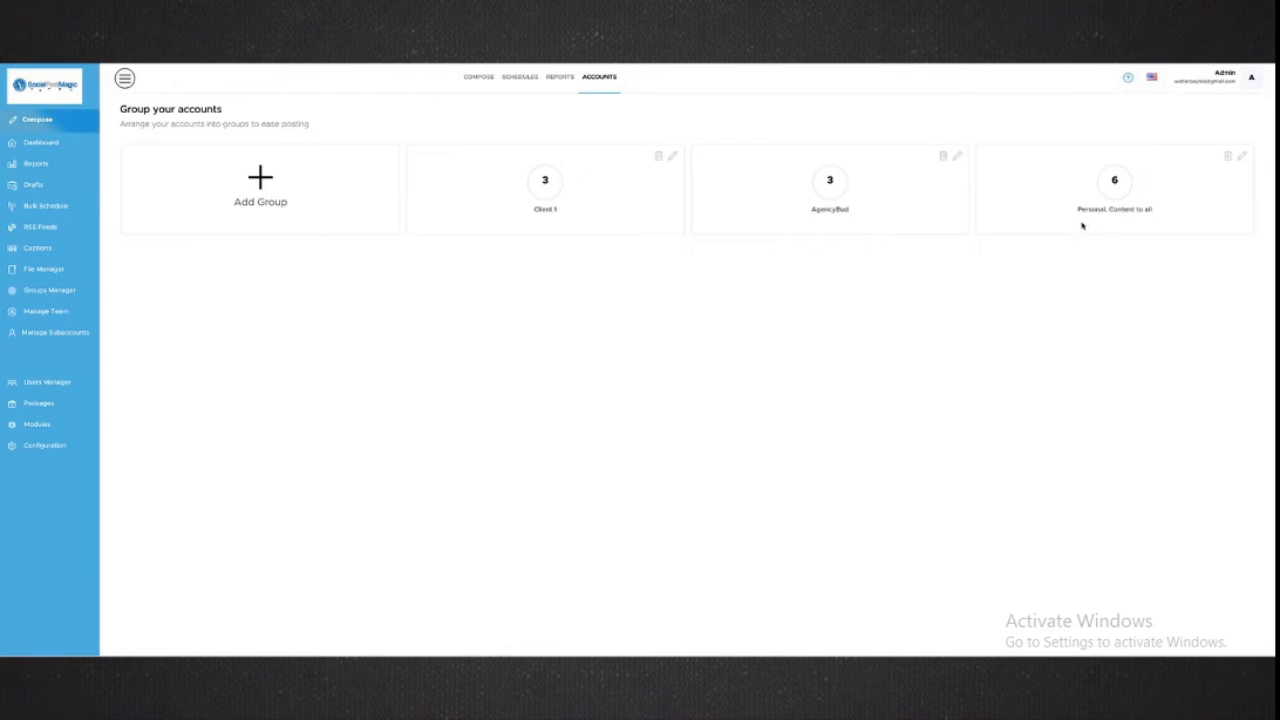
pyautogui.moveTo(756, 224)
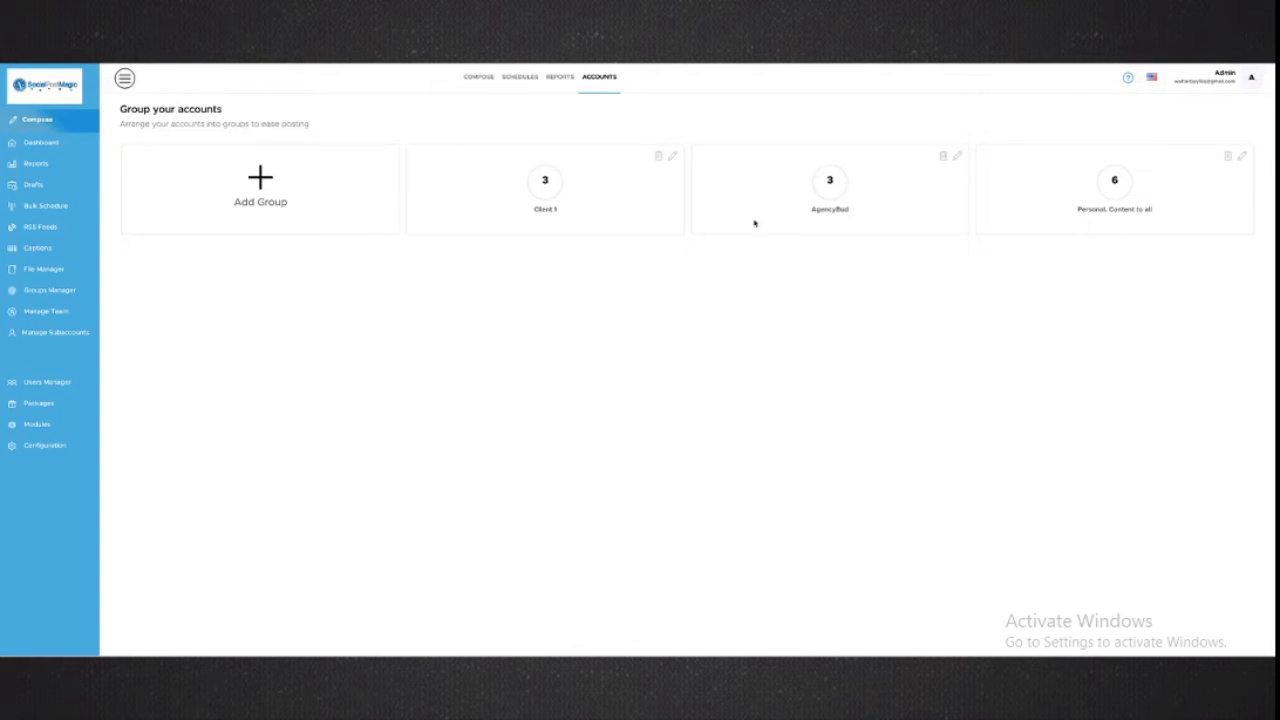
pyautogui.moveTo(484, 124)
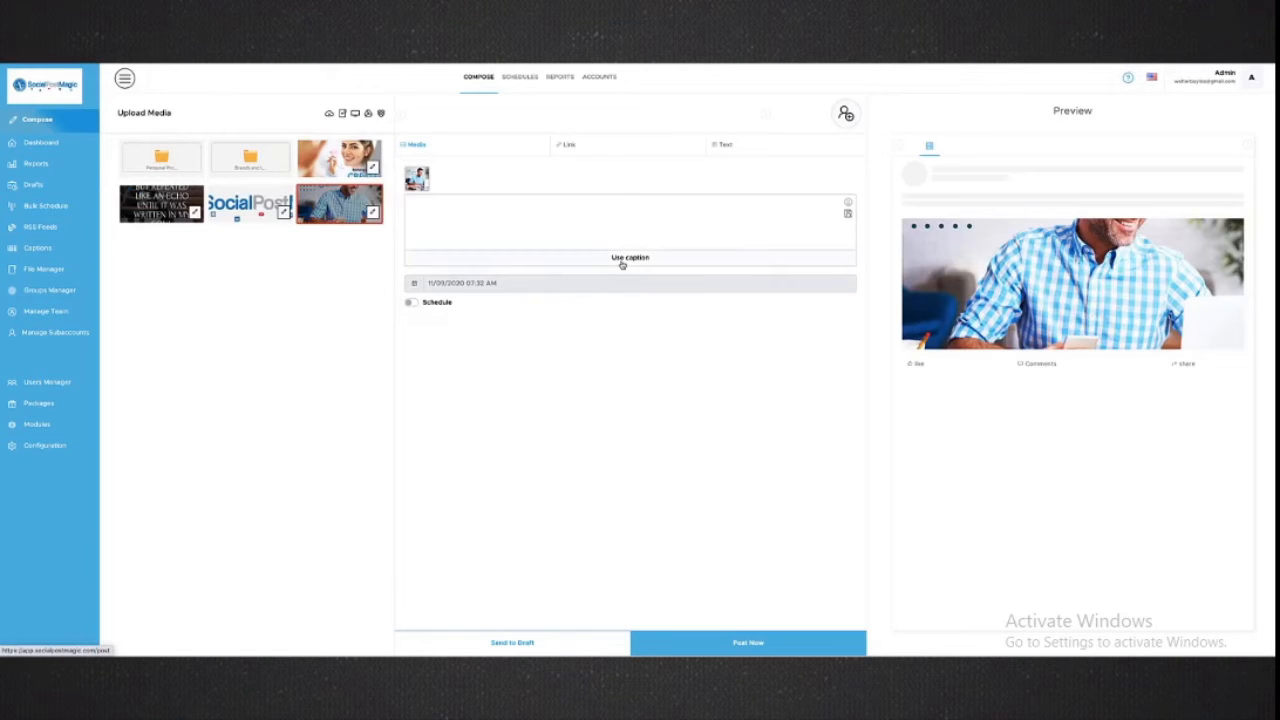
# Send the image post to six accounts and caption it 'This is my new social post'
pyautogui.click(844, 112)
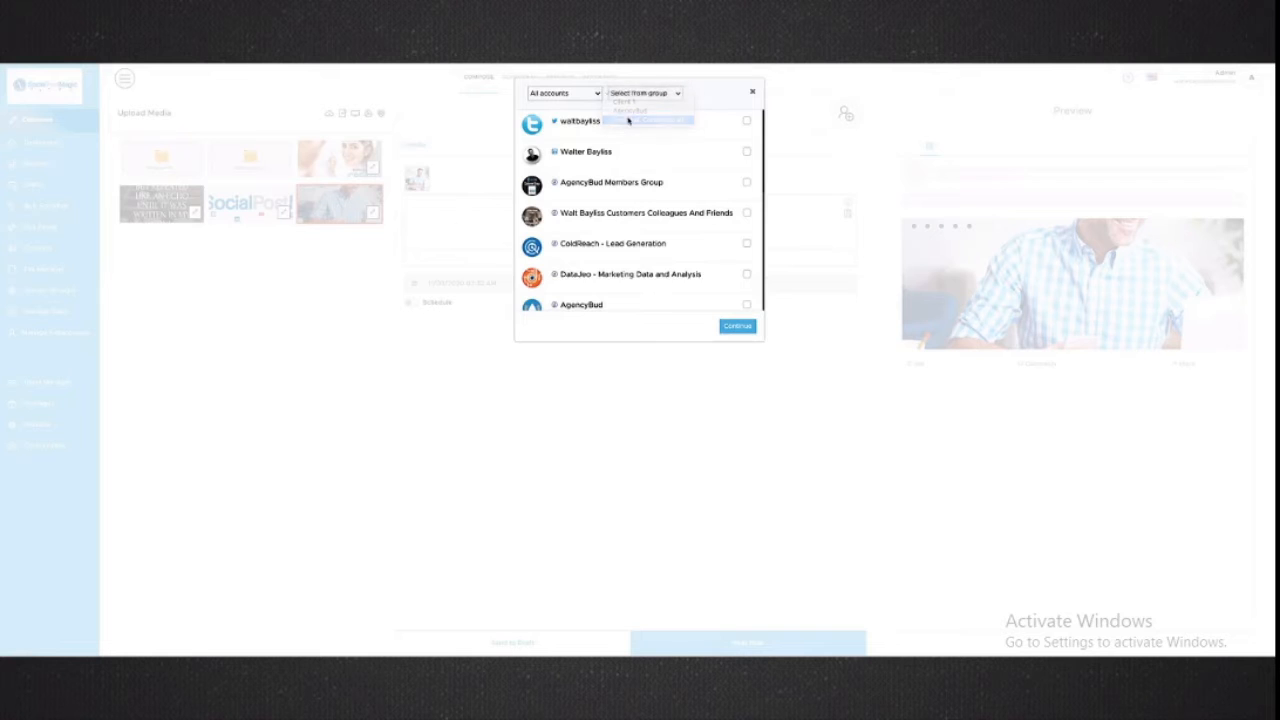
pyautogui.click(736, 326)
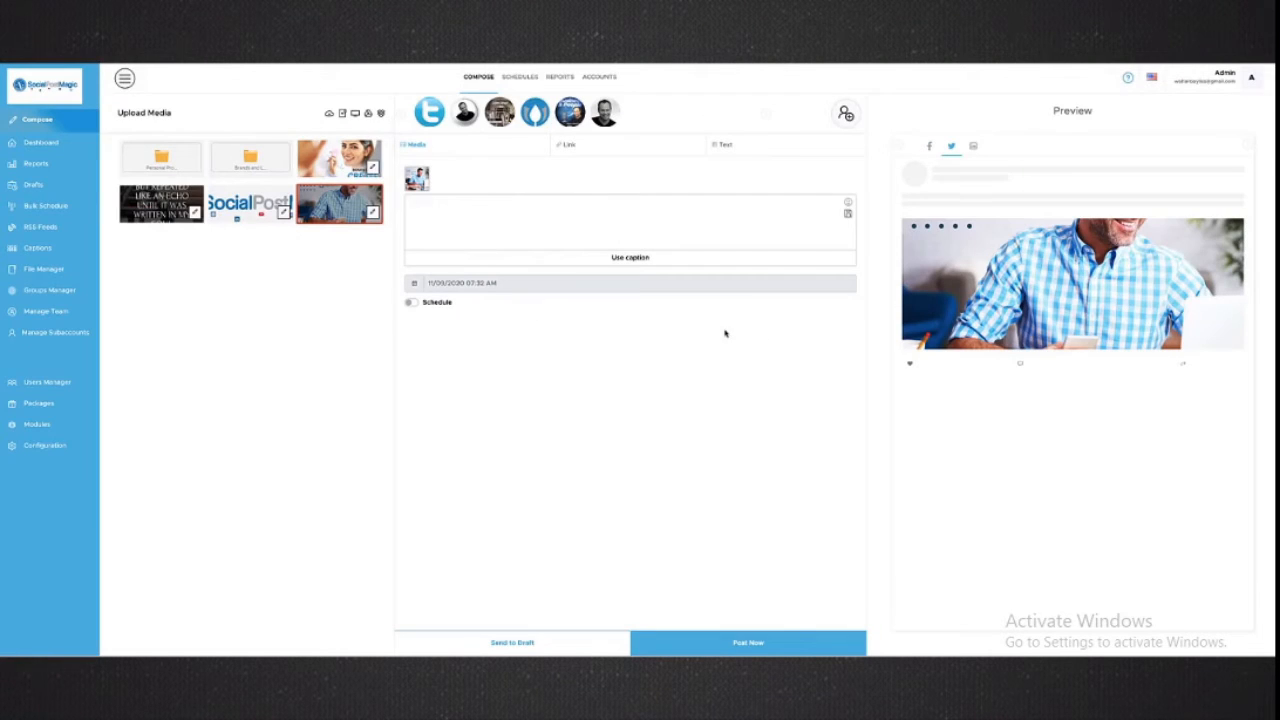
pyautogui.moveTo(700, 160)
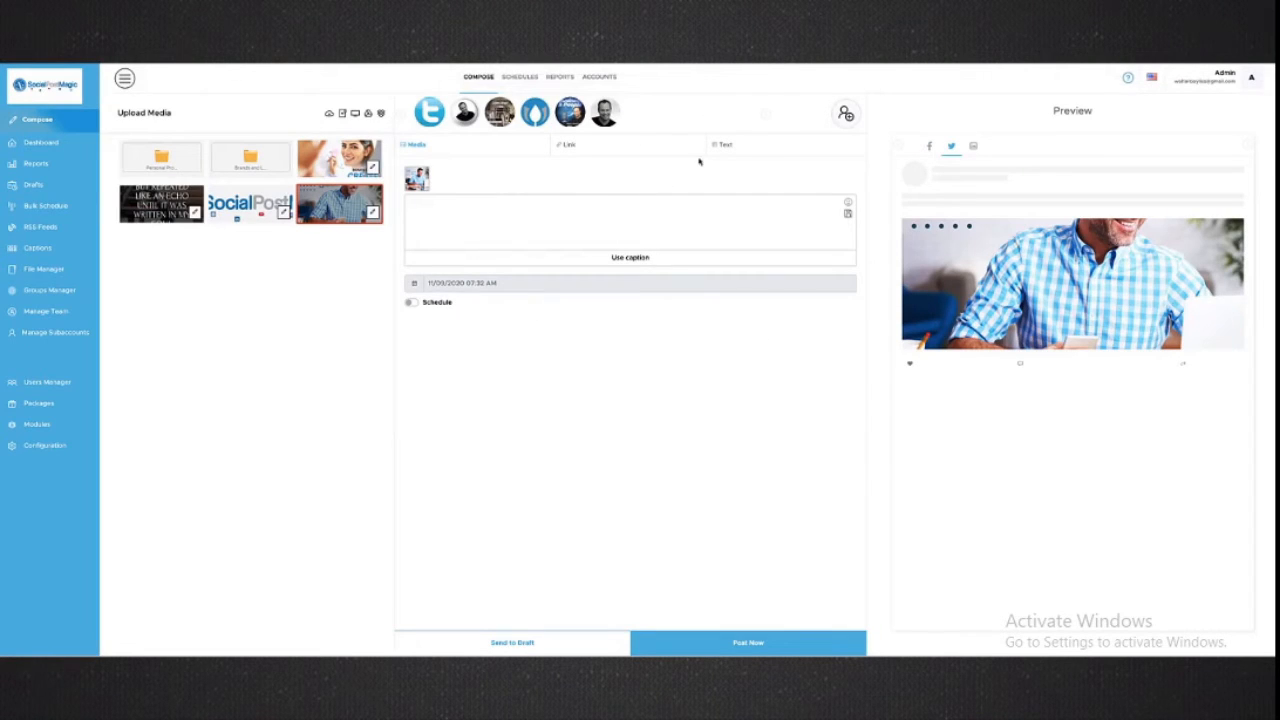
pyautogui.click(548, 230)
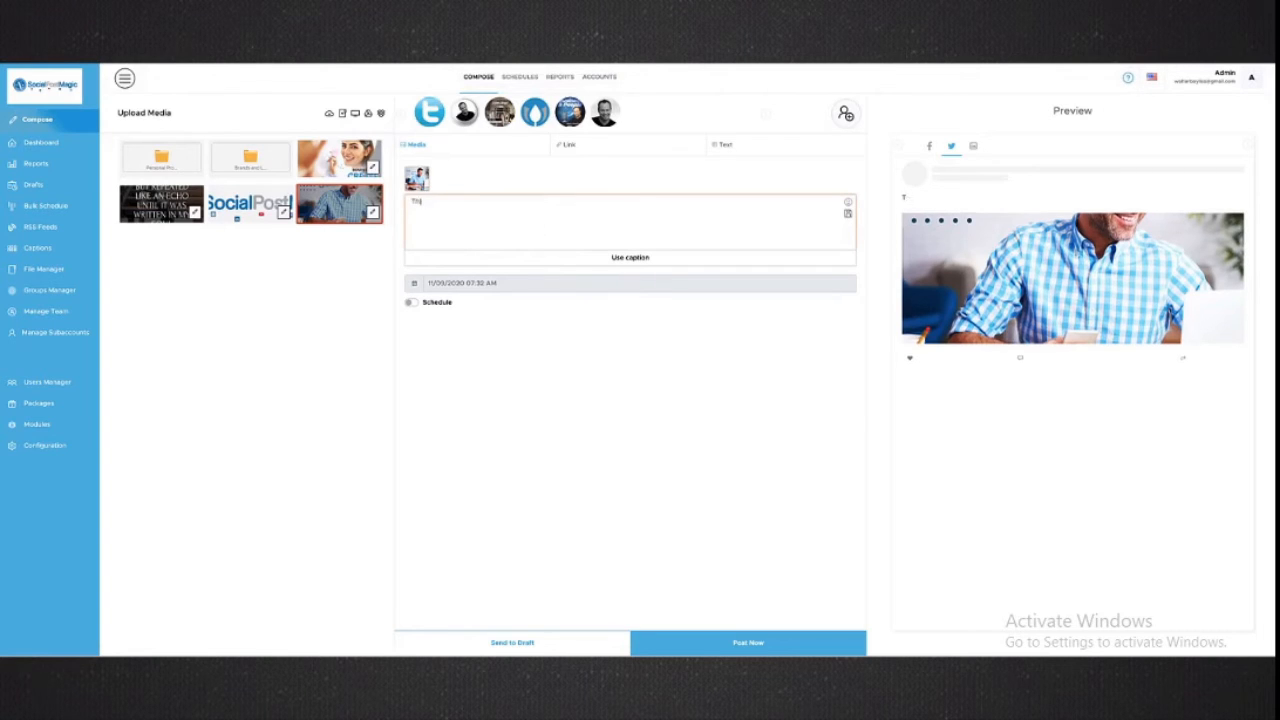
pyautogui.write('This is my')
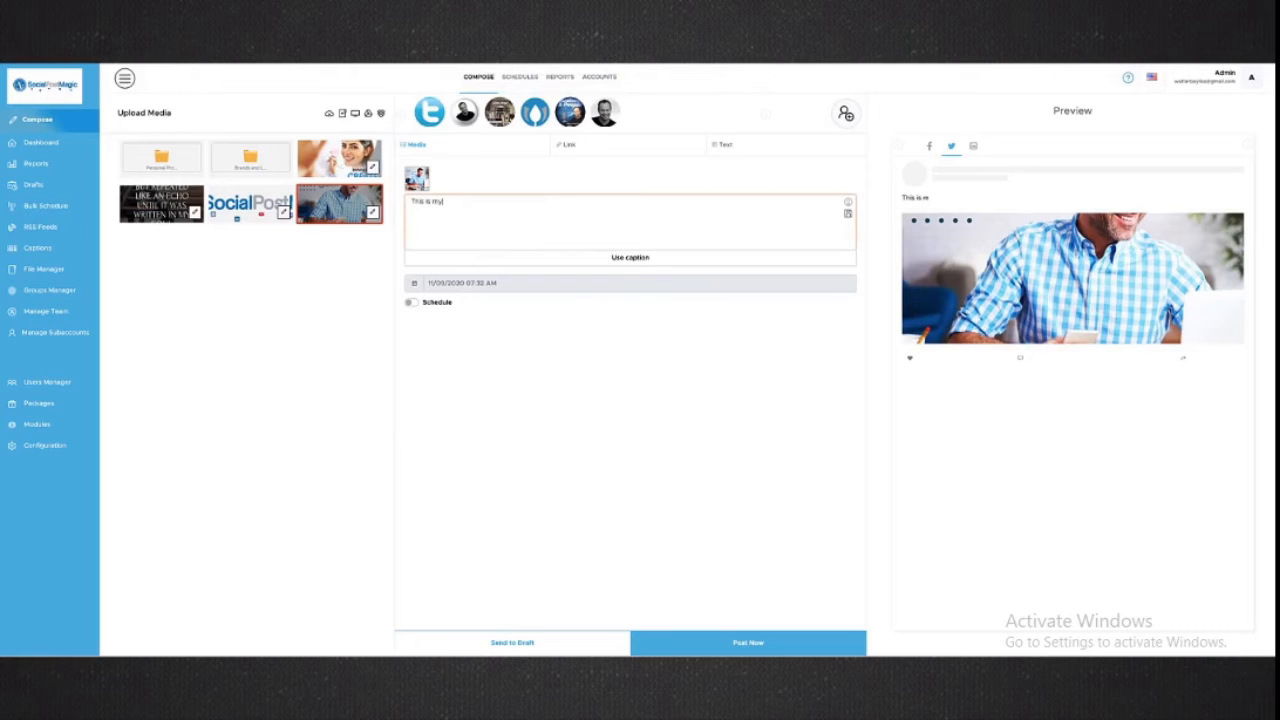
pyautogui.write('new social post')
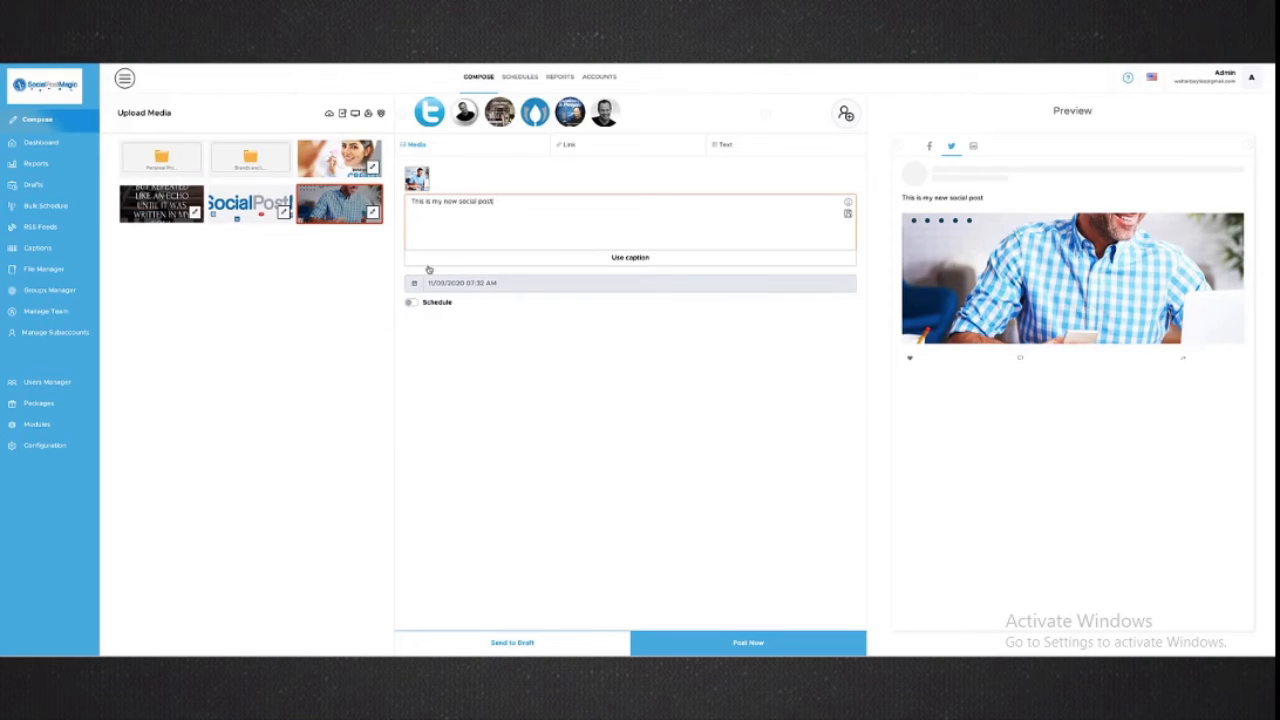
# Replace the caption, turn scheduling on repeating hourly with a February 2021 end date
pyautogui.click(628, 256)
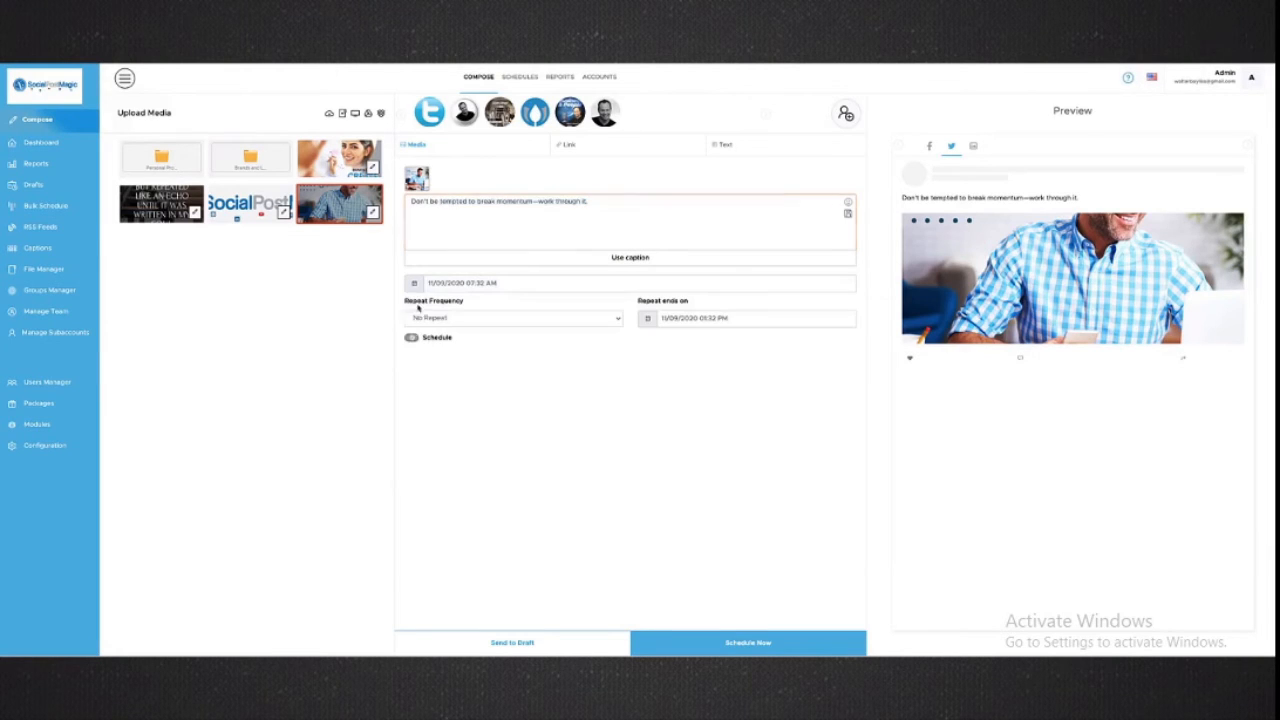
pyautogui.click(412, 336)
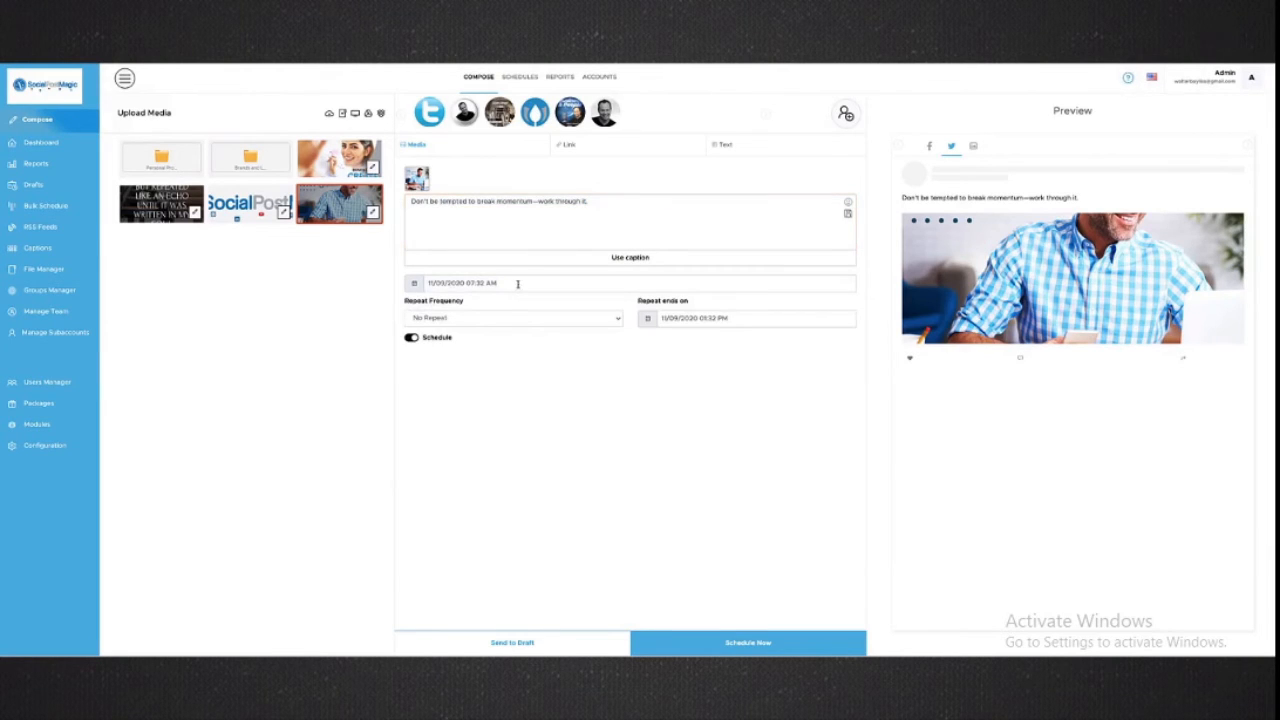
pyautogui.click(512, 318)
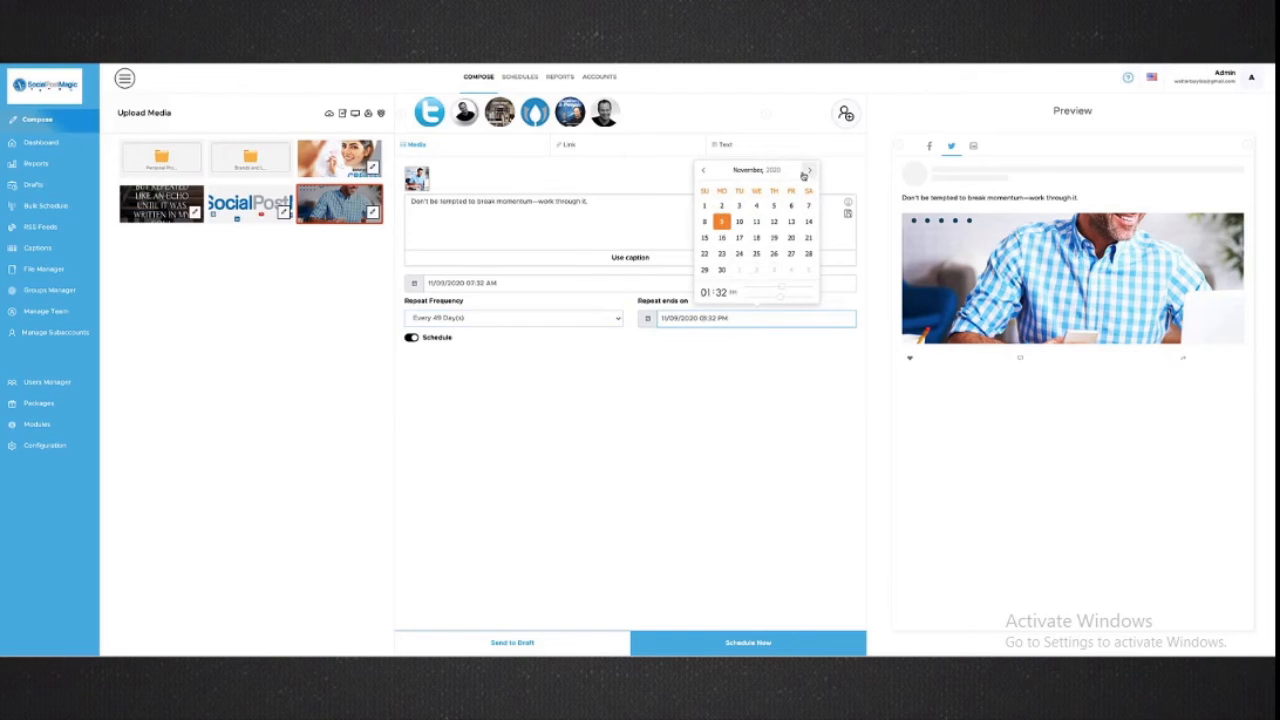
pyautogui.click(808, 154)
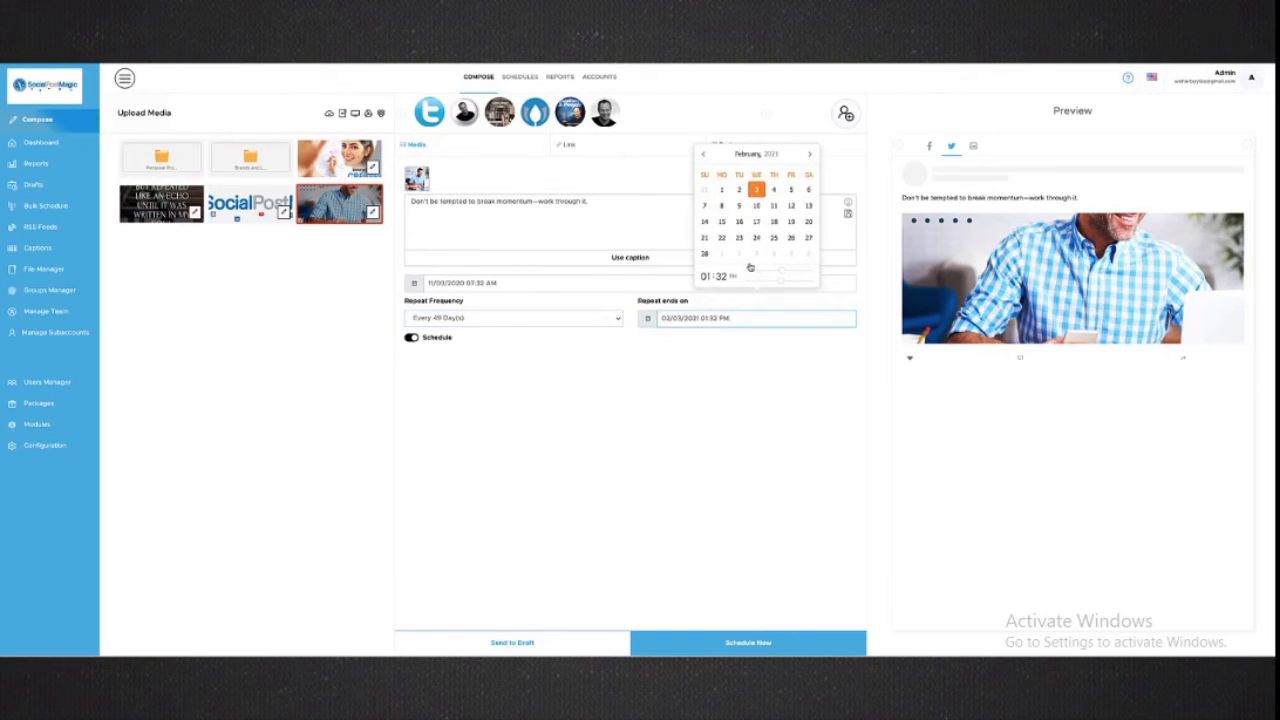
pyautogui.click(668, 216)
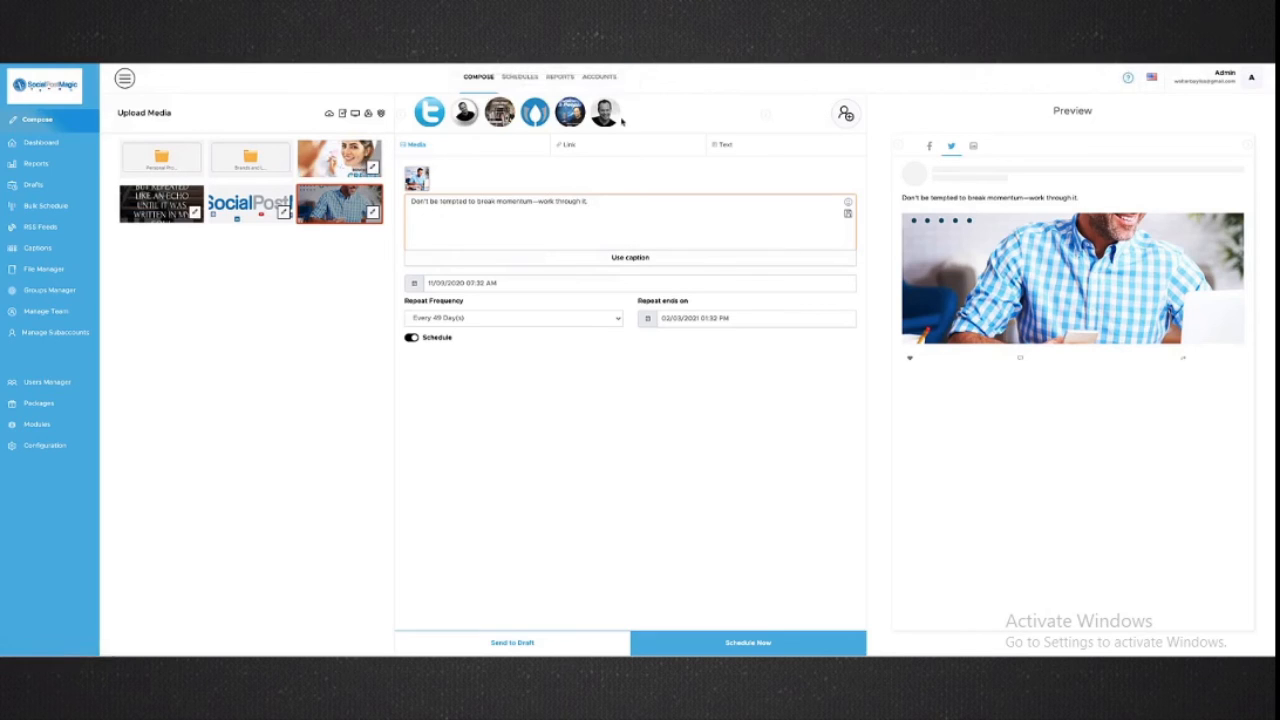
pyautogui.moveTo(732, 322)
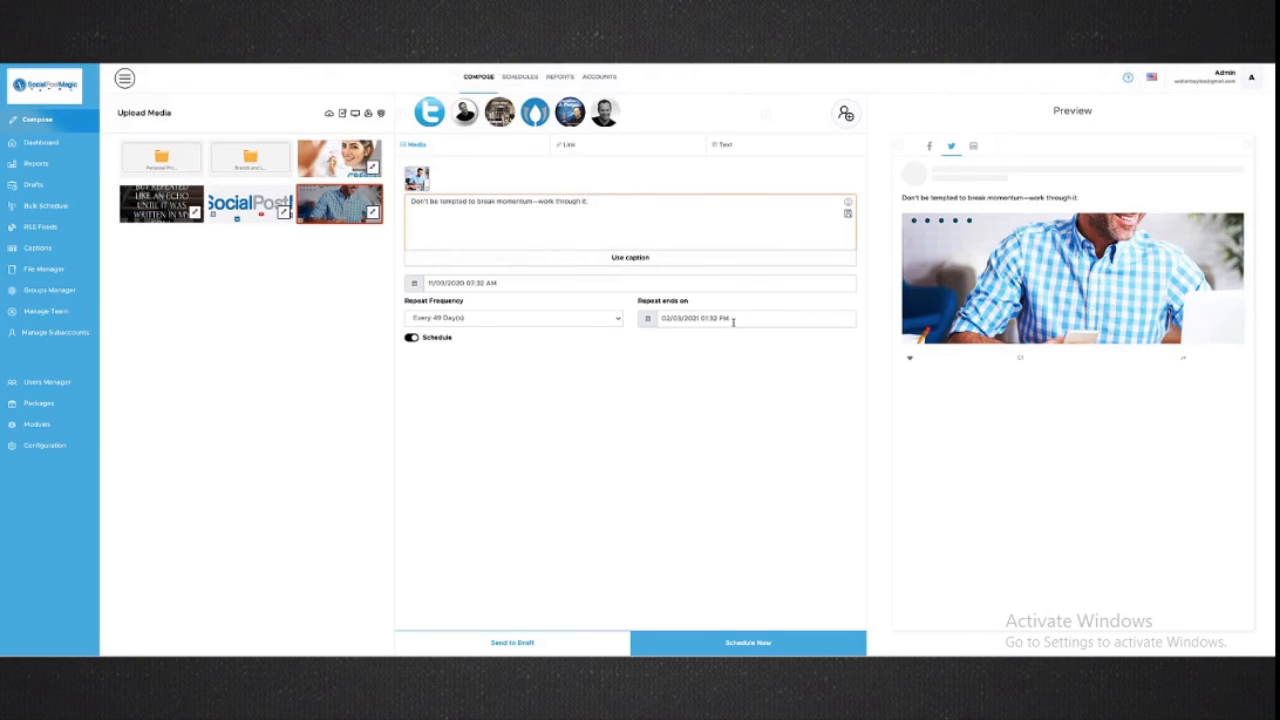
pyautogui.moveTo(584, 318)
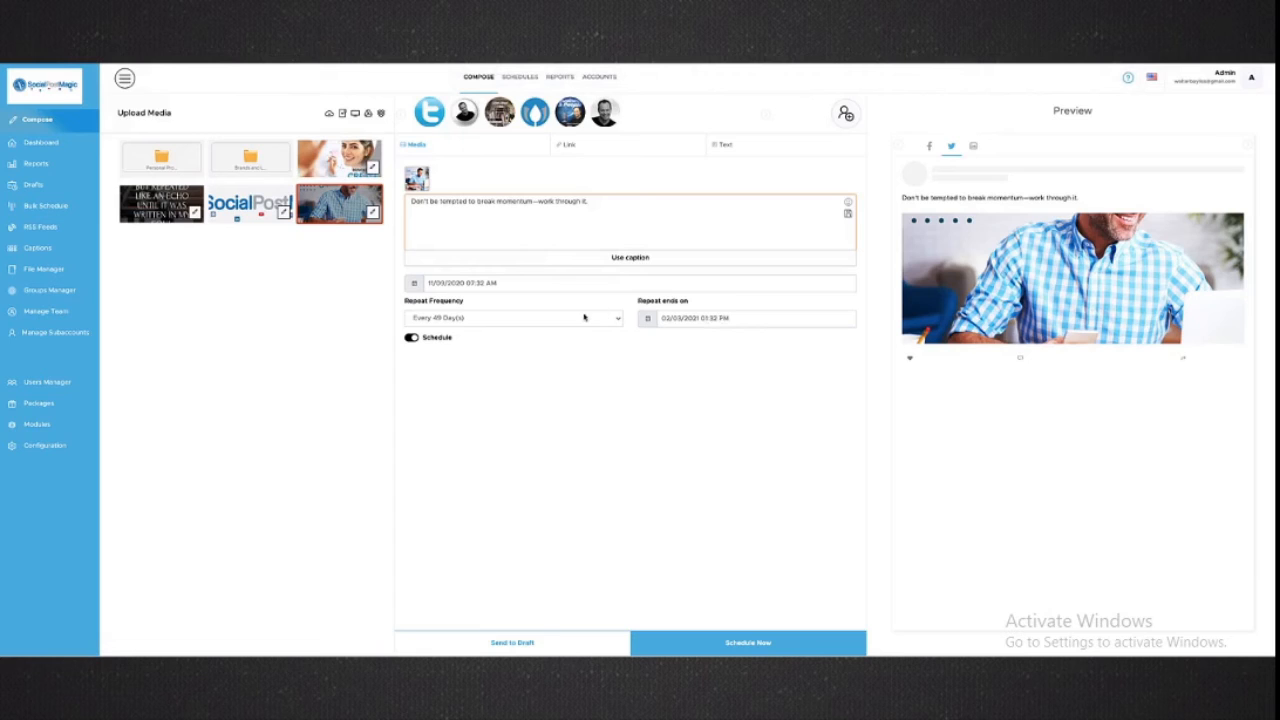
pyautogui.moveTo(470, 320)
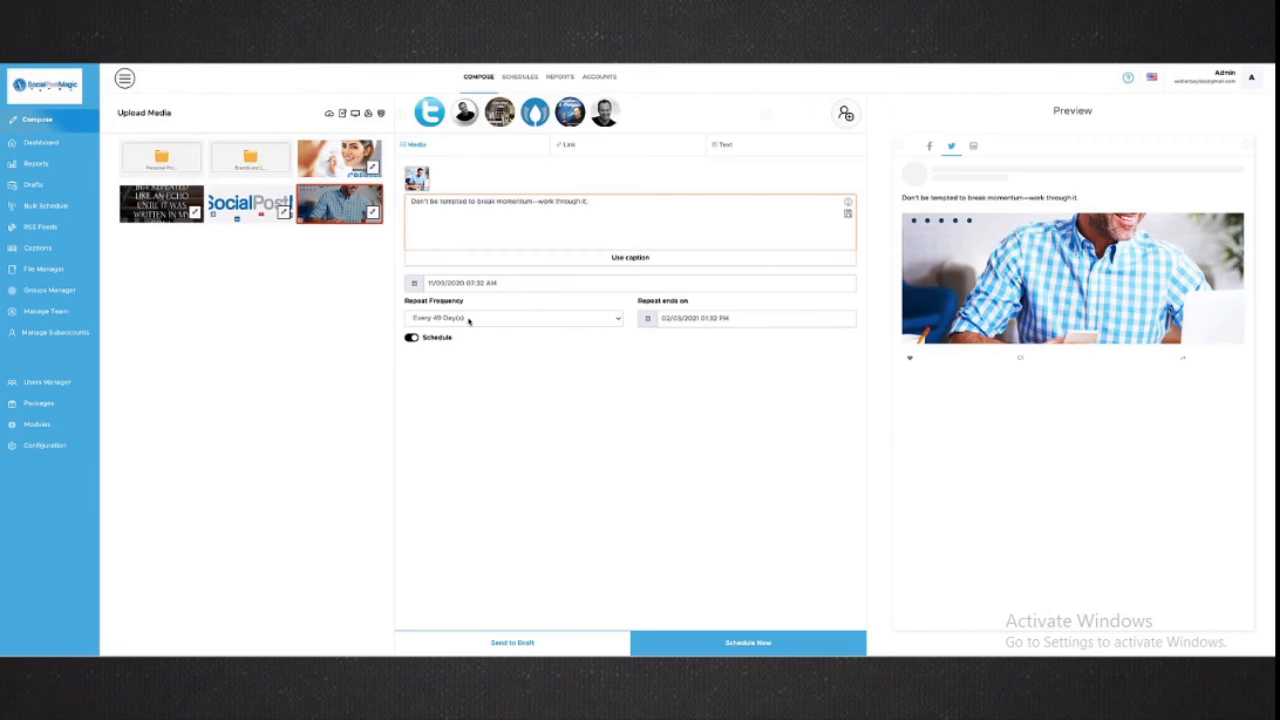
pyautogui.moveTo(614, 300)
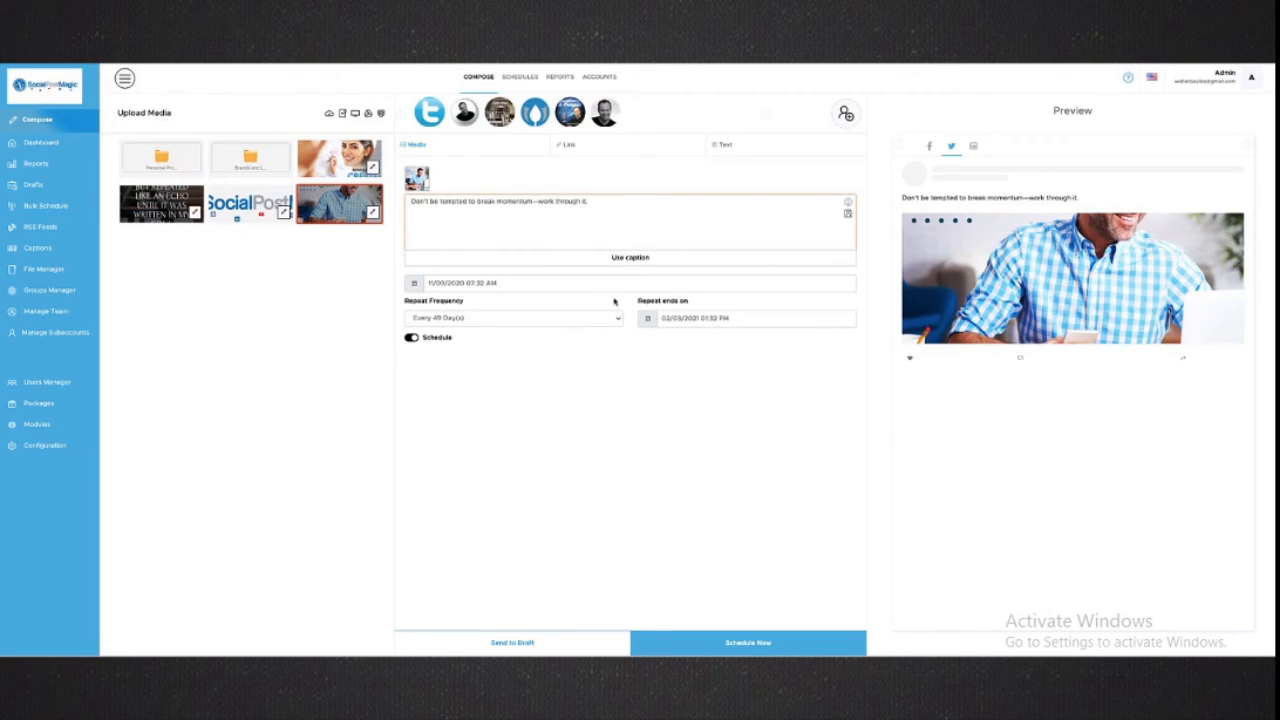
pyautogui.moveTo(636, 288)
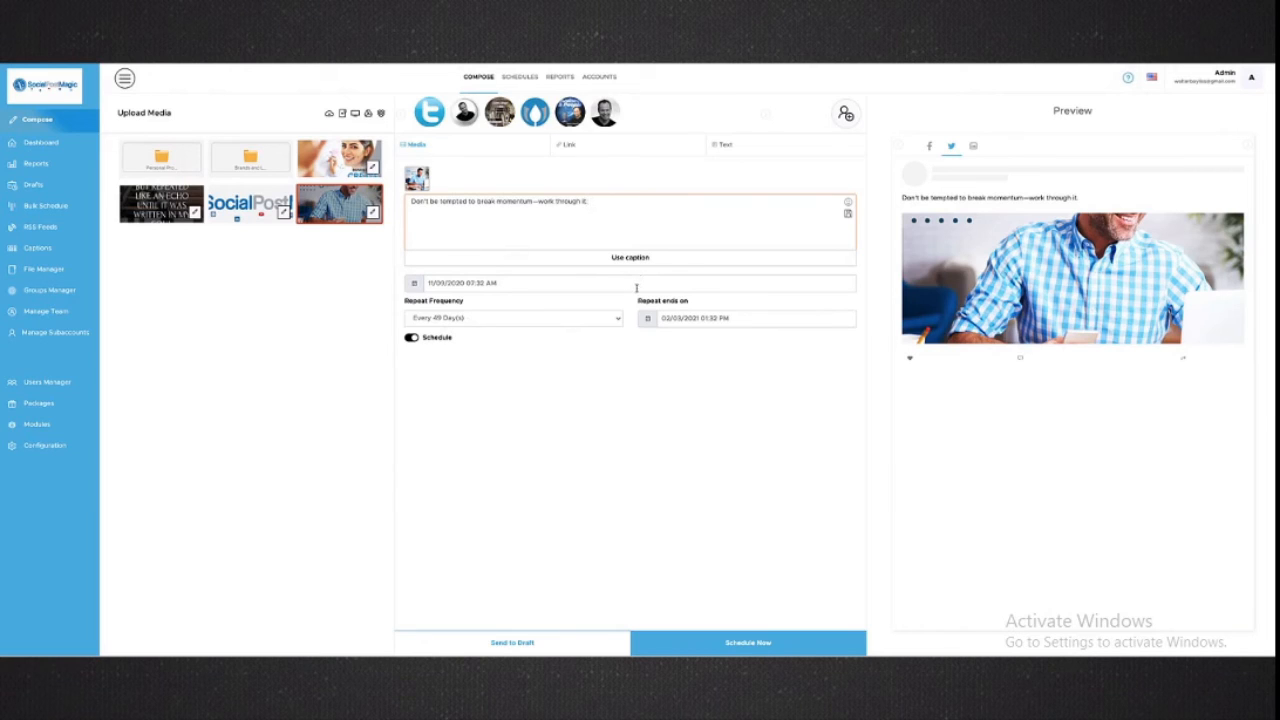
pyautogui.moveTo(44, 204)
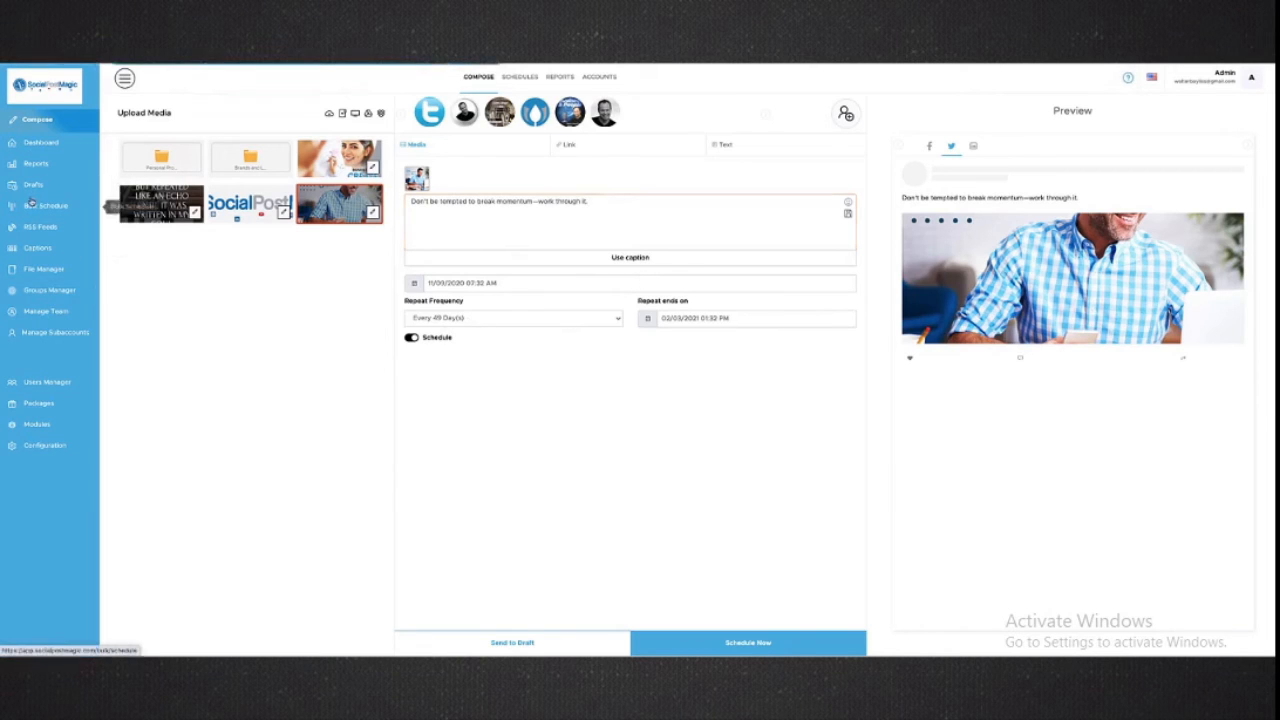
# Show the Bulk Schedule calendar for November 2020 with one social account listed
pyautogui.click(46, 204)
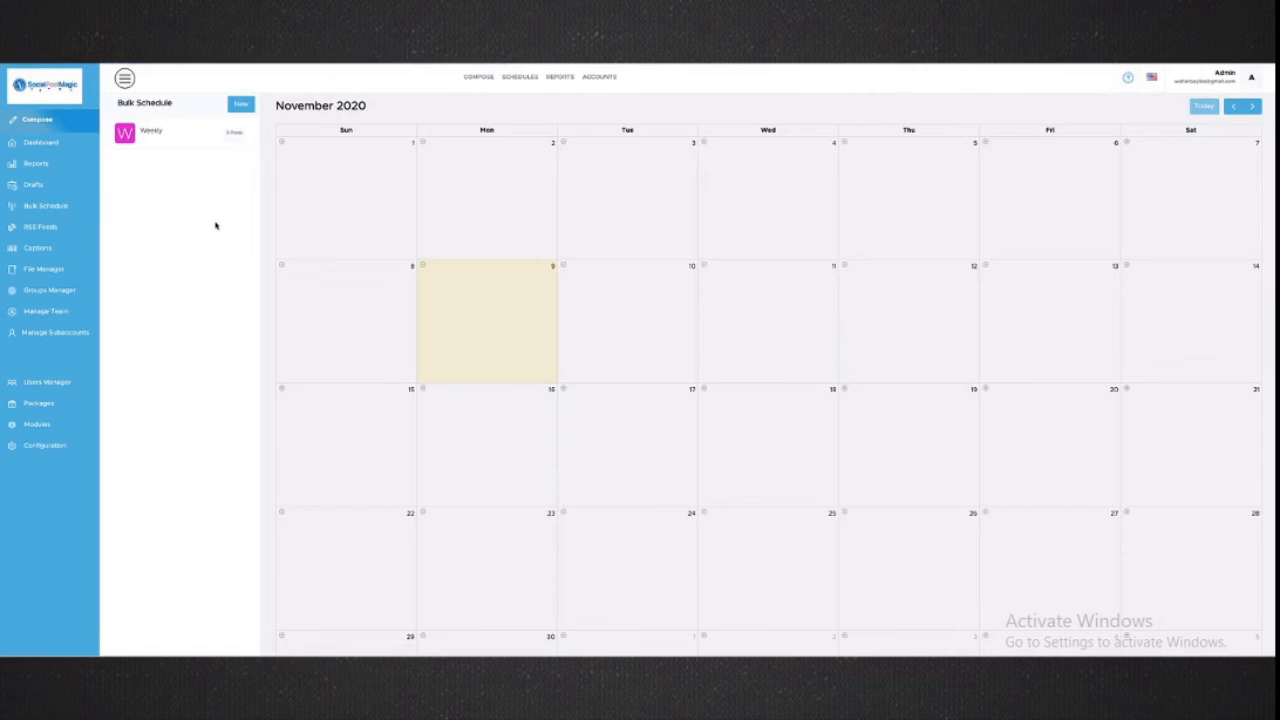
pyautogui.moveTo(424, 268)
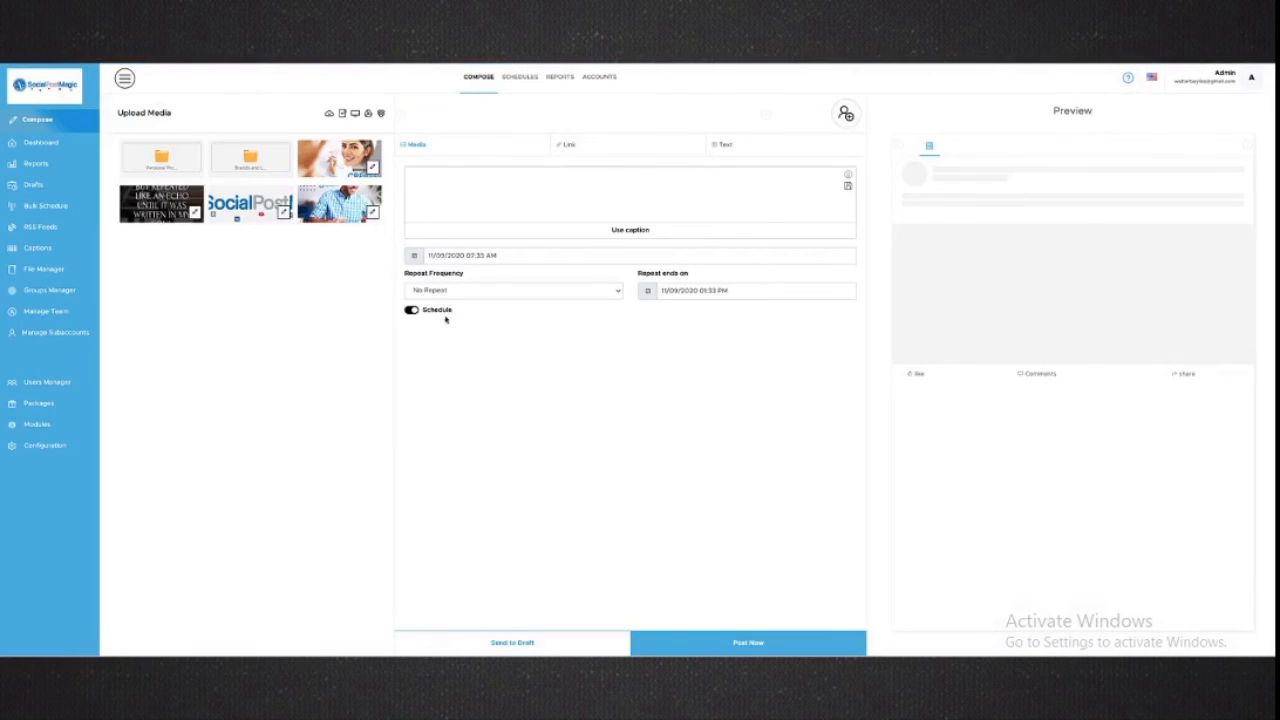
pyautogui.moveTo(44, 206)
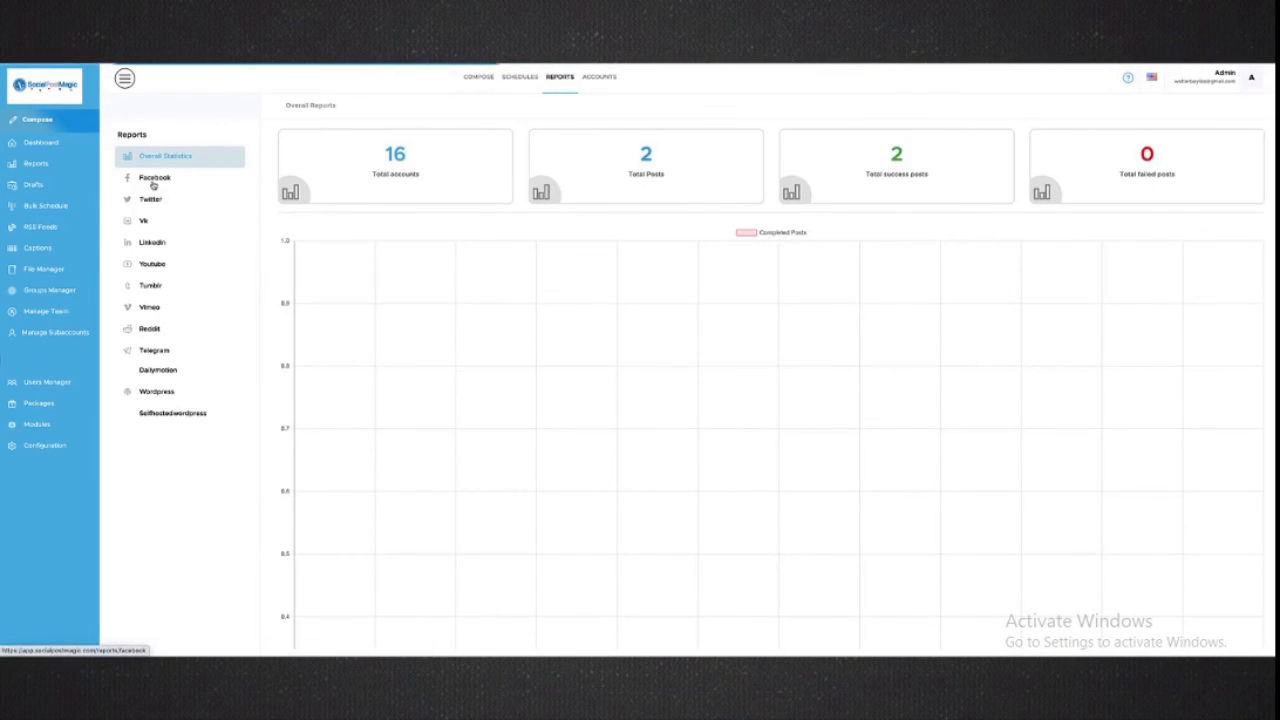
# Show the Facebook reports with 0 queued, 2 successful and 0 failed posts
pyautogui.click(156, 176)
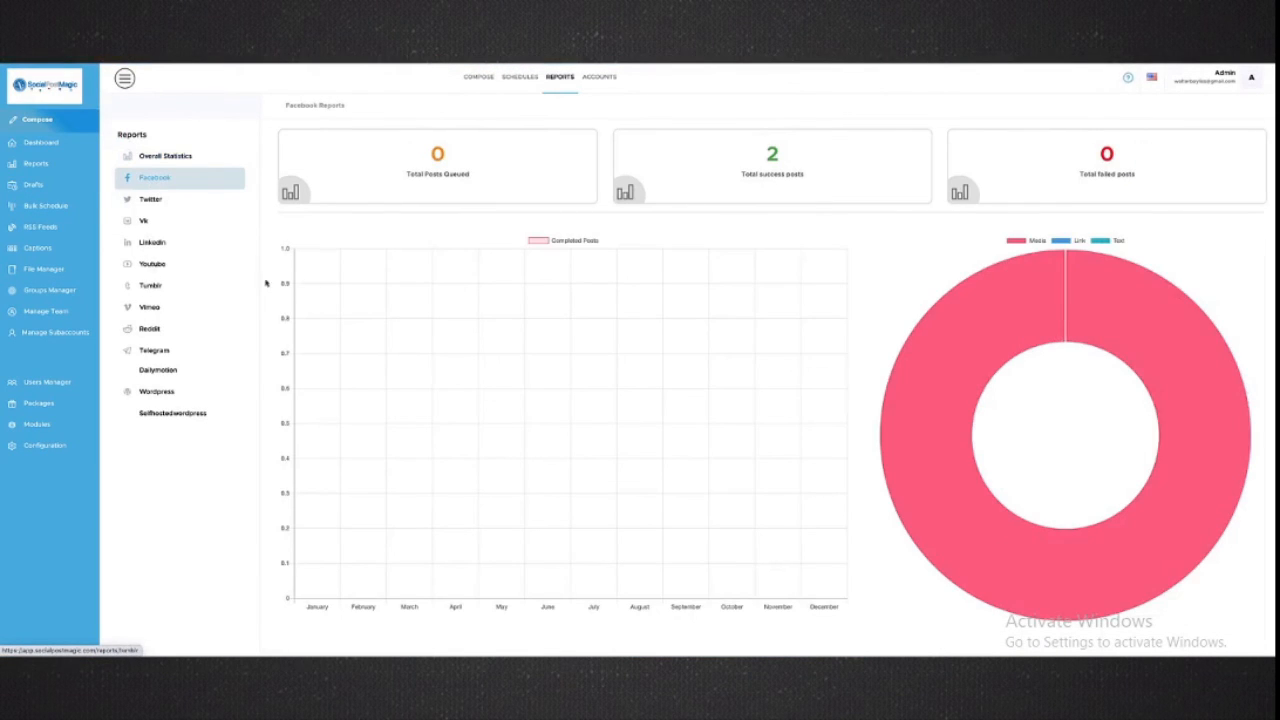
pyautogui.moveTo(576, 492)
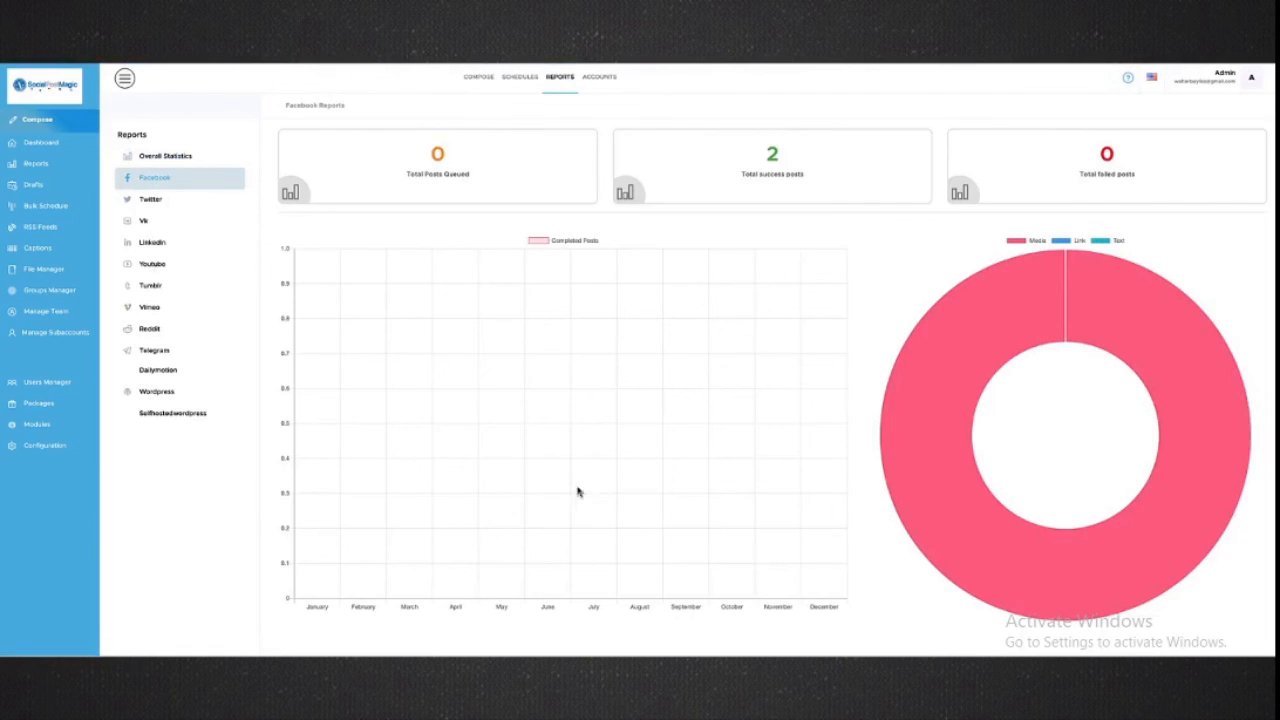
pyautogui.moveTo(192, 244)
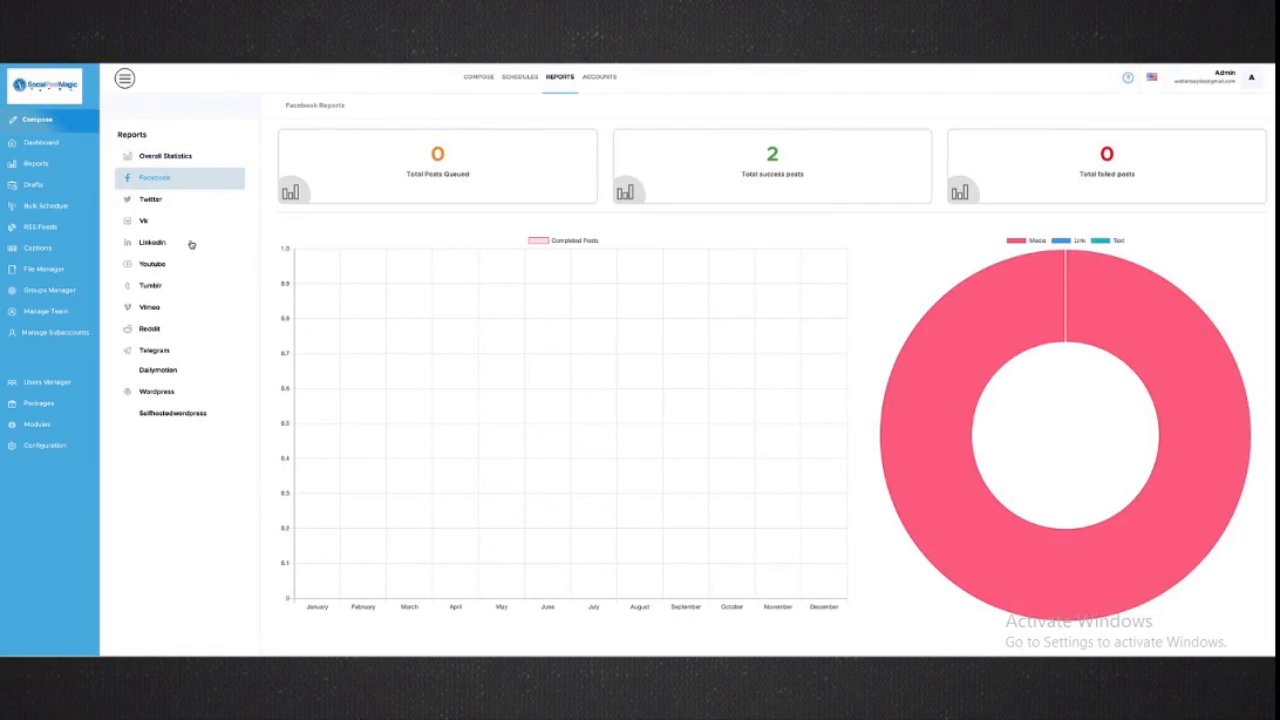
pyautogui.moveTo(36, 164)
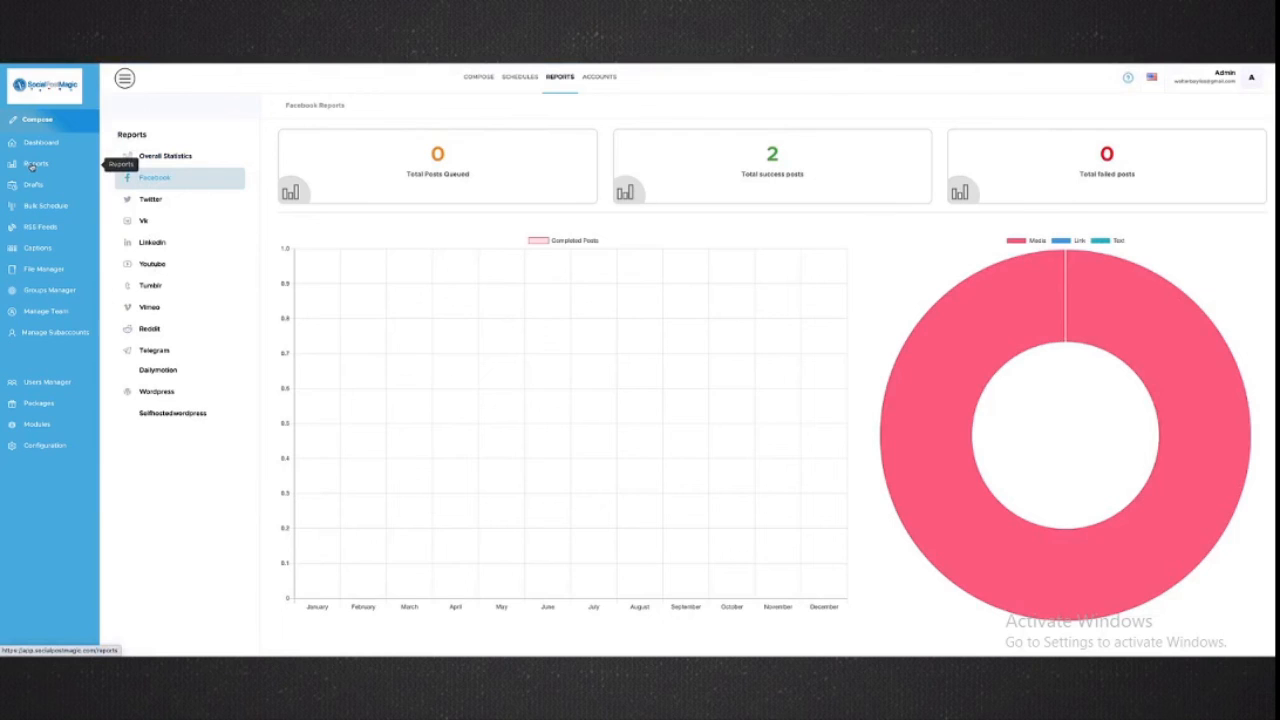